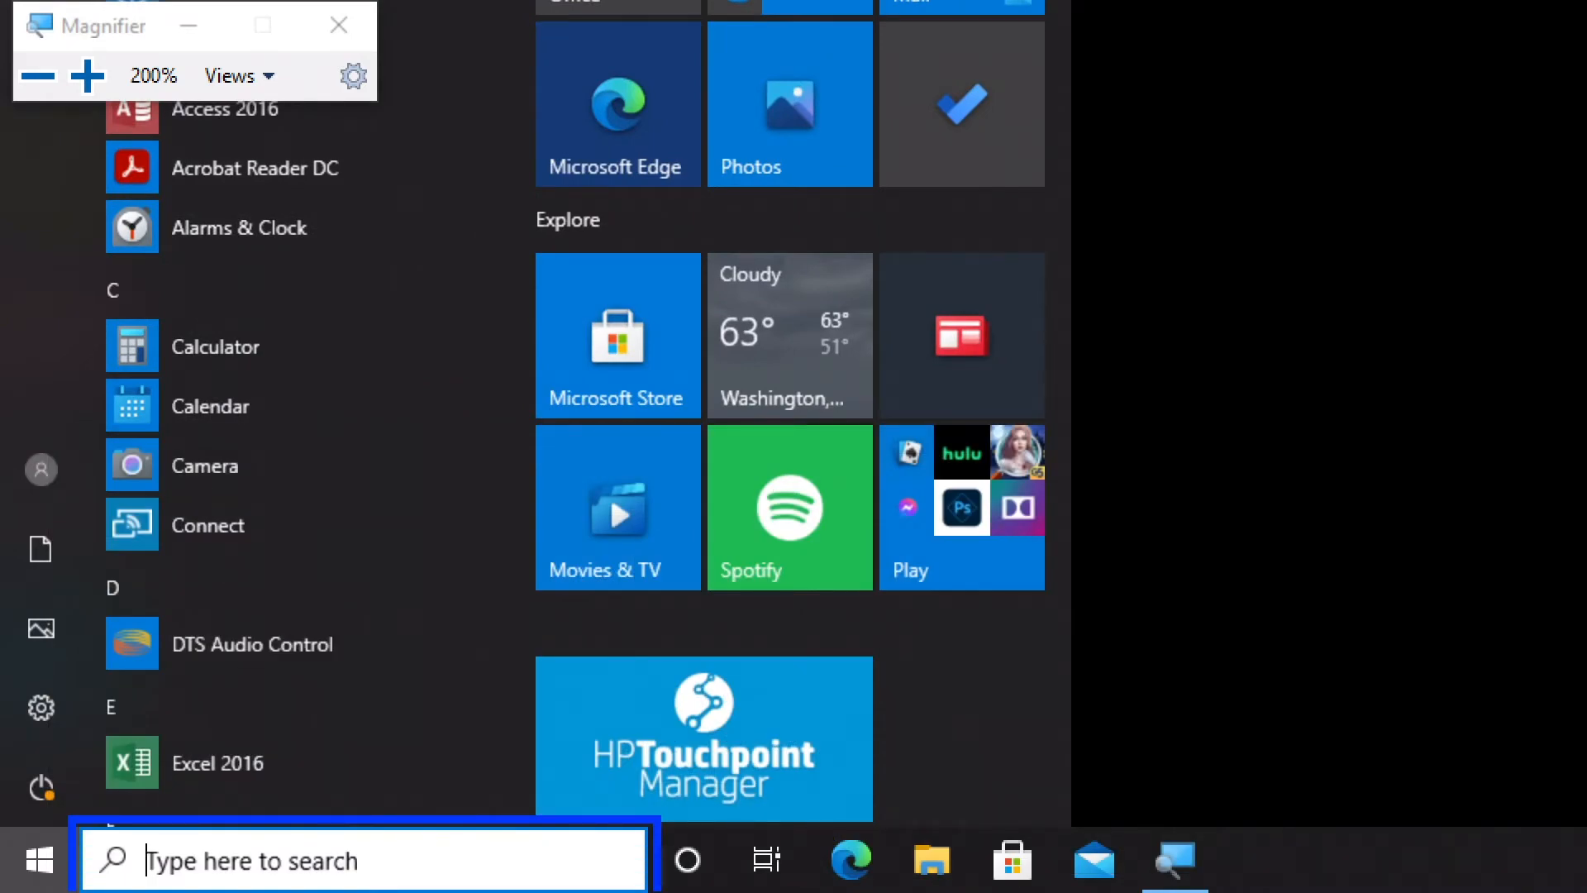
Step: Search the taskbar for "mouse size" to find the Change mouse pointer size setting
left_click(338, 25)
type("mouse size")
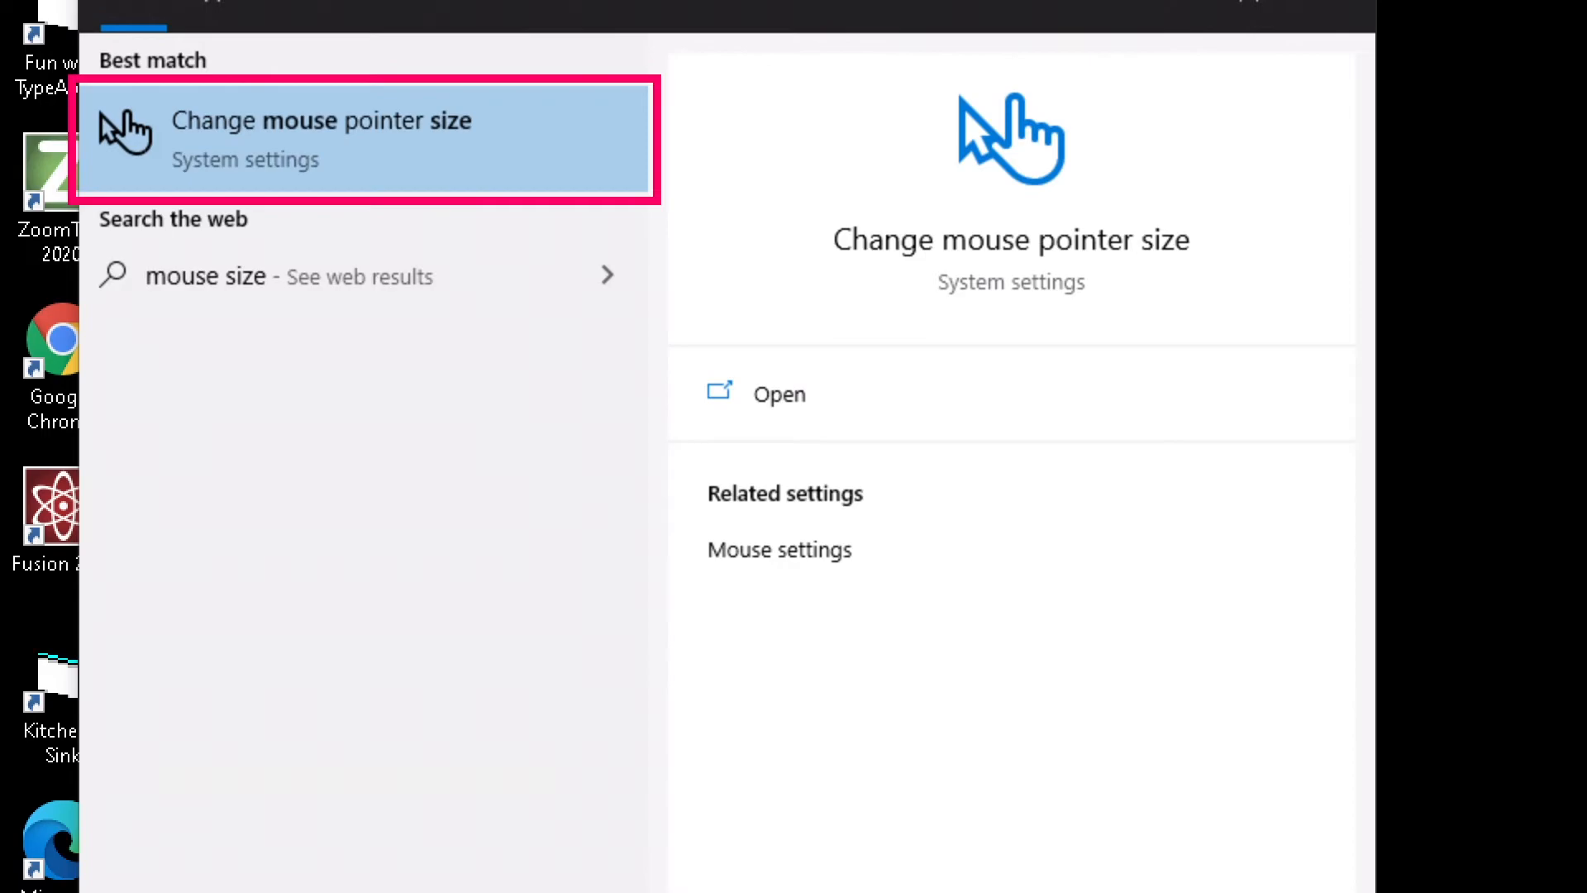
Step: Open Cursor & pointer settings and raise the pointer size from 1 to 4
left_click(321, 139)
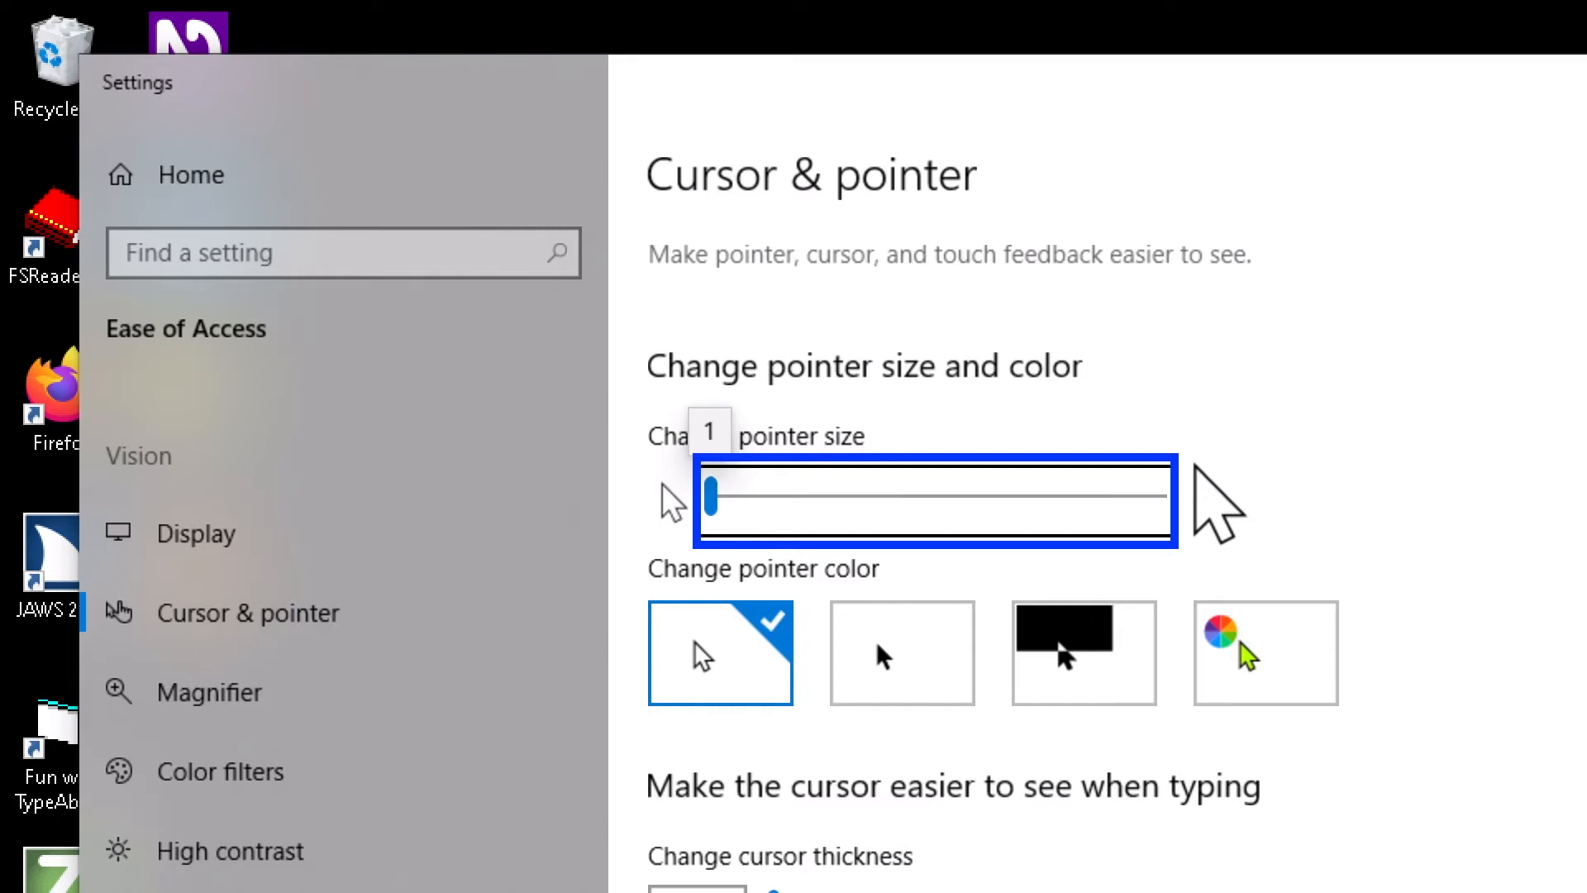
left_click_drag(715, 496, 745, 496)
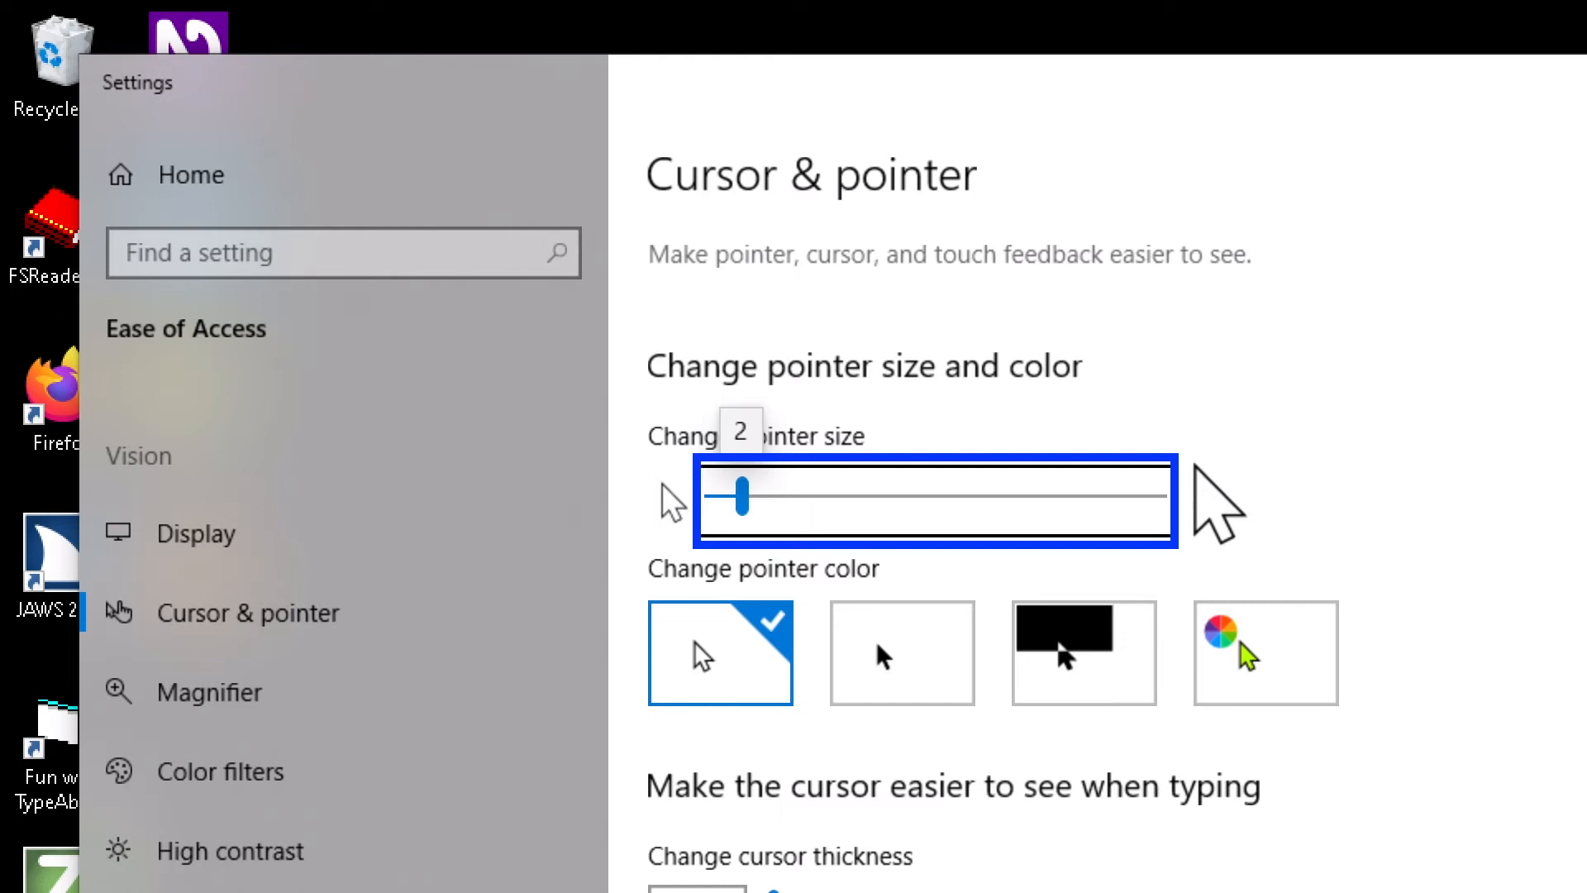
left_click_drag(743, 498, 773, 498)
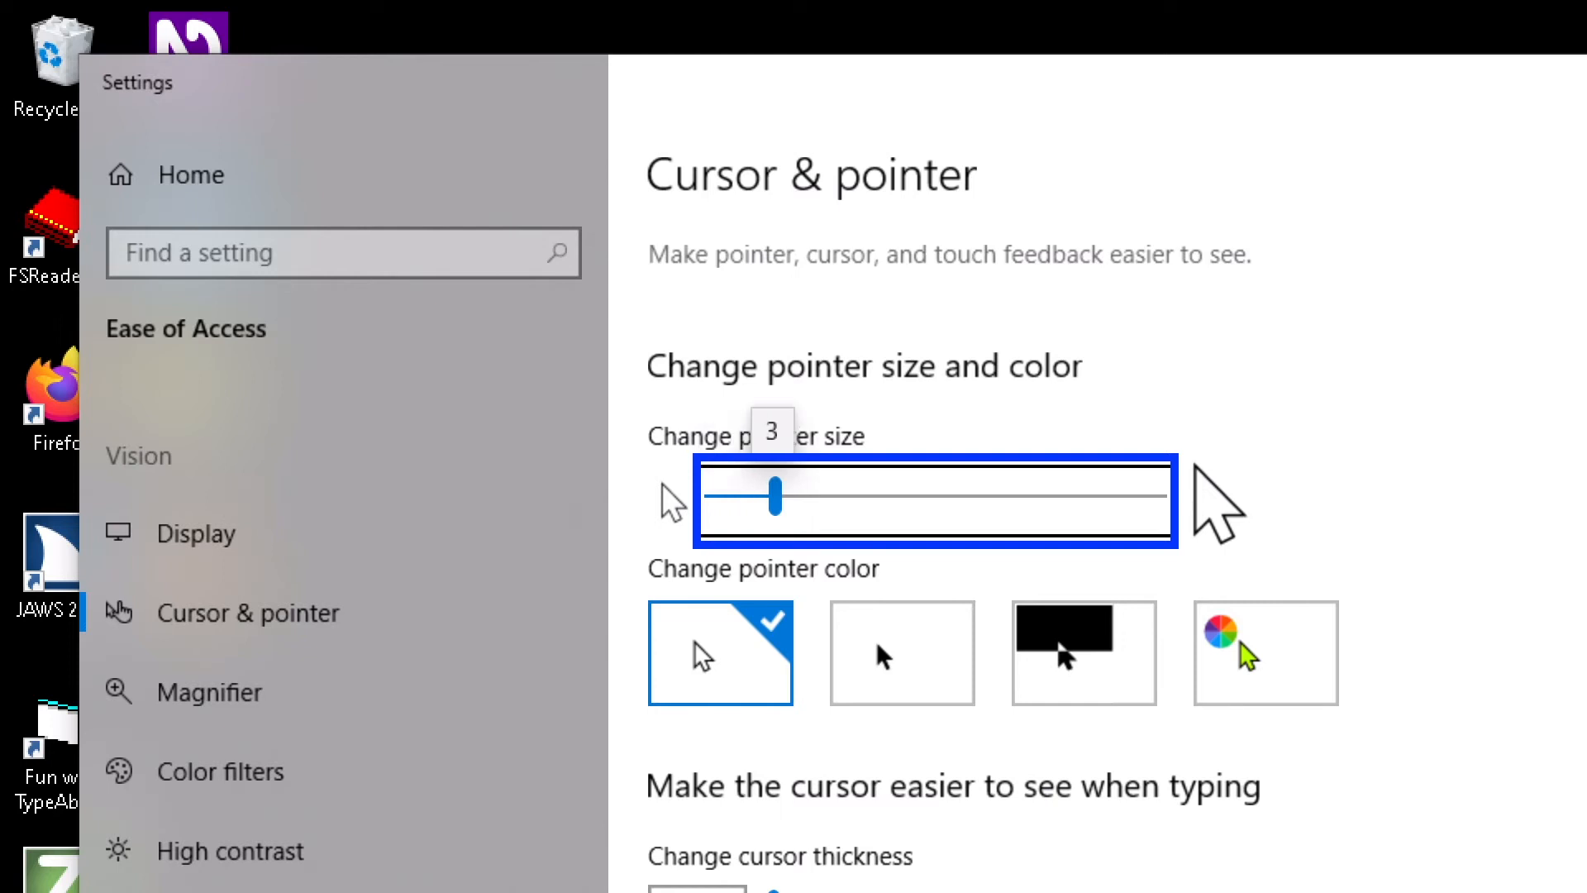
left_click_drag(772, 496, 807, 496)
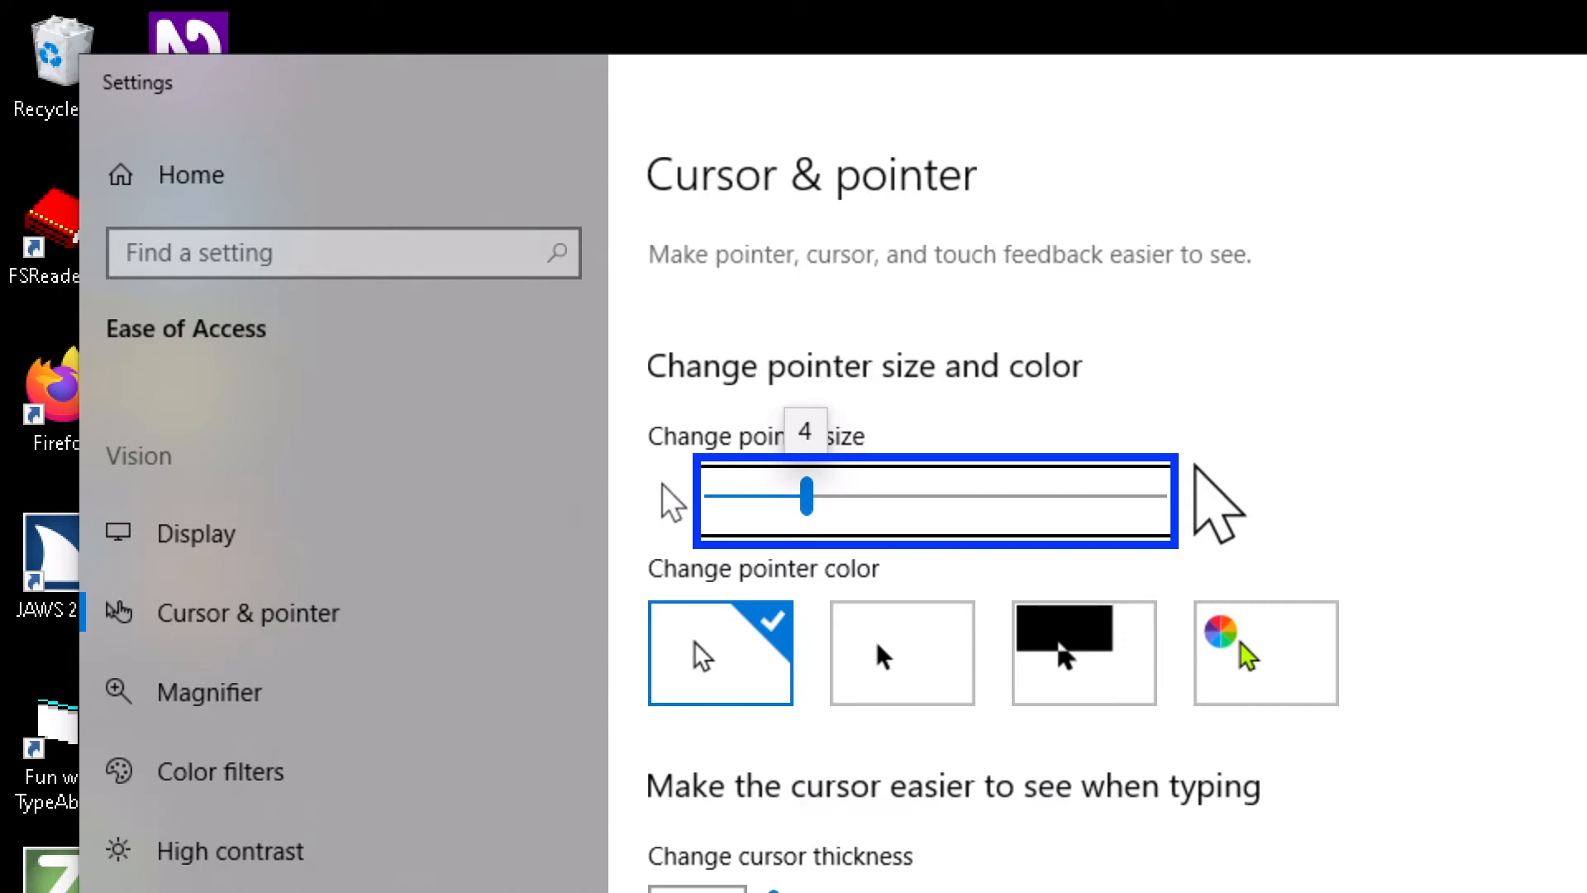
mouse_move(526, 517)
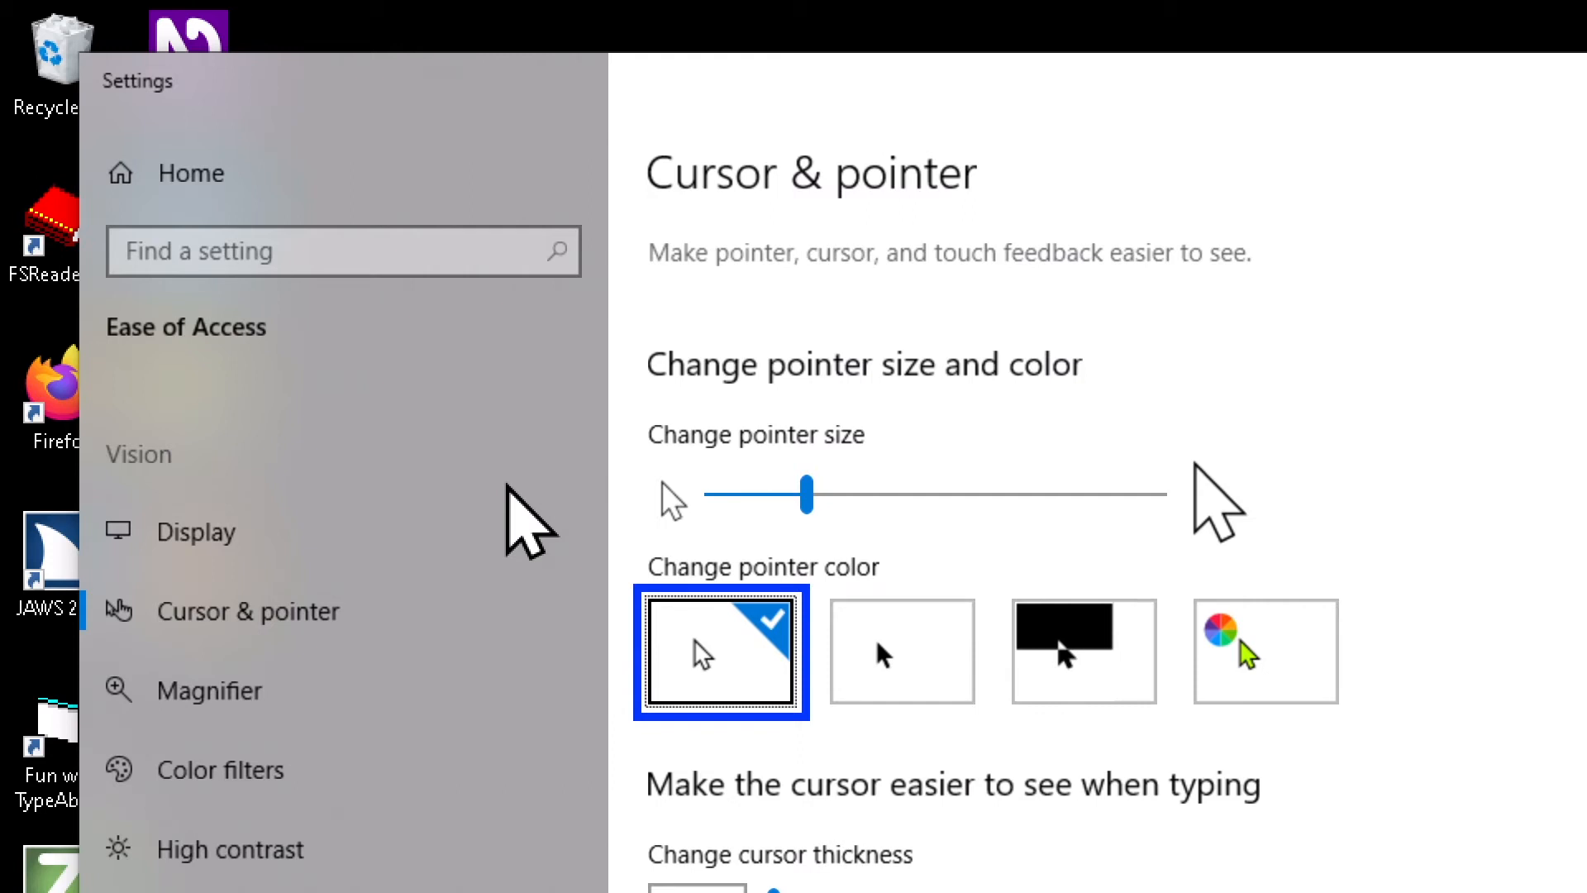
mouse_move(974, 440)
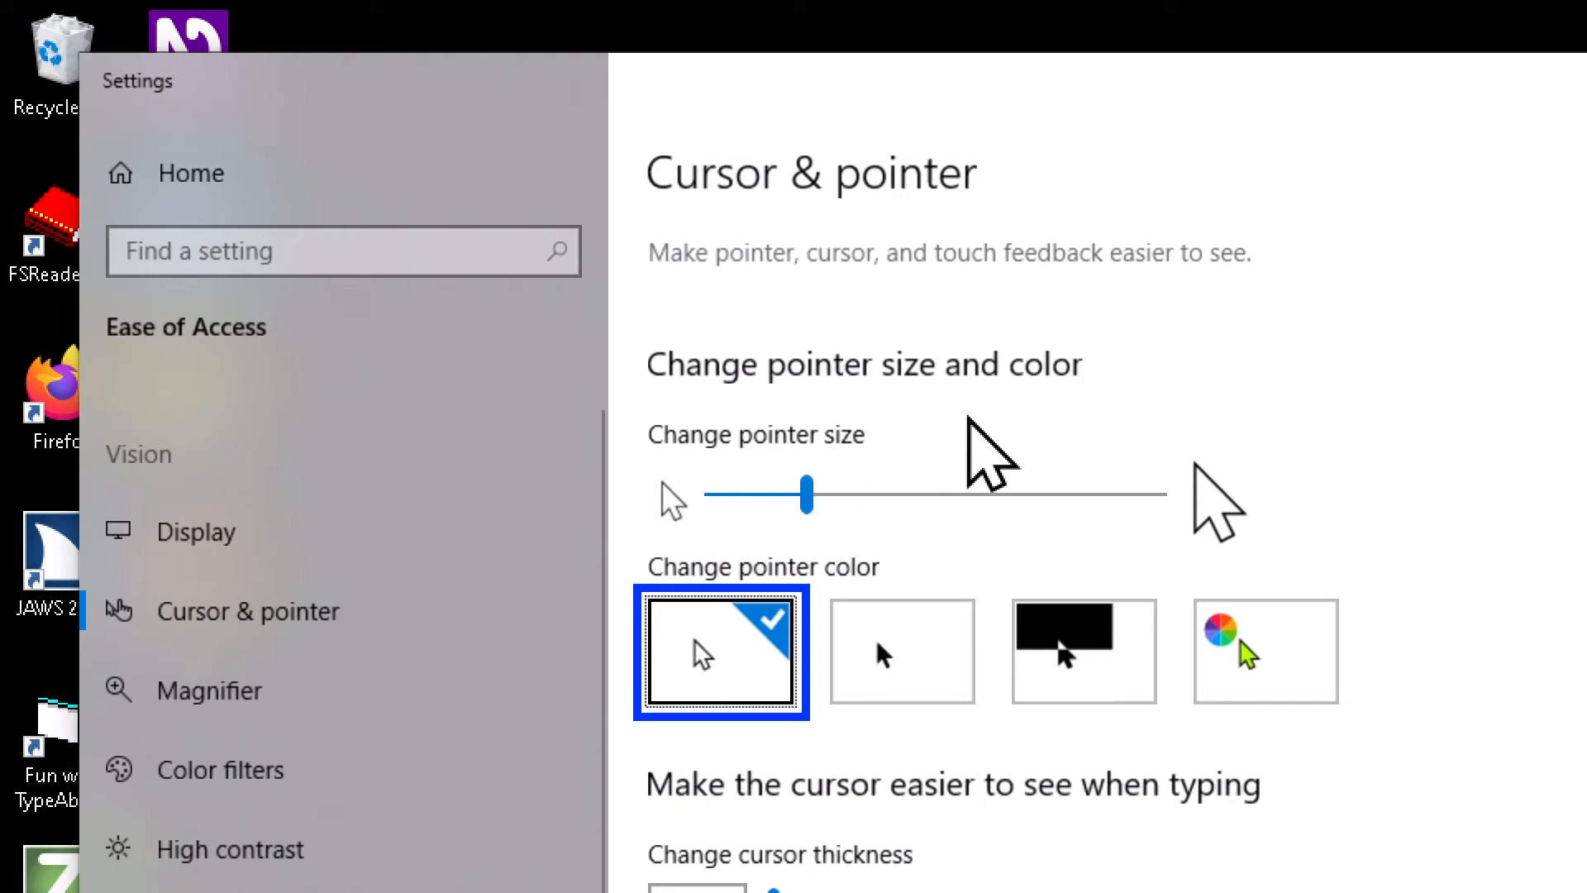
mouse_move(1194, 349)
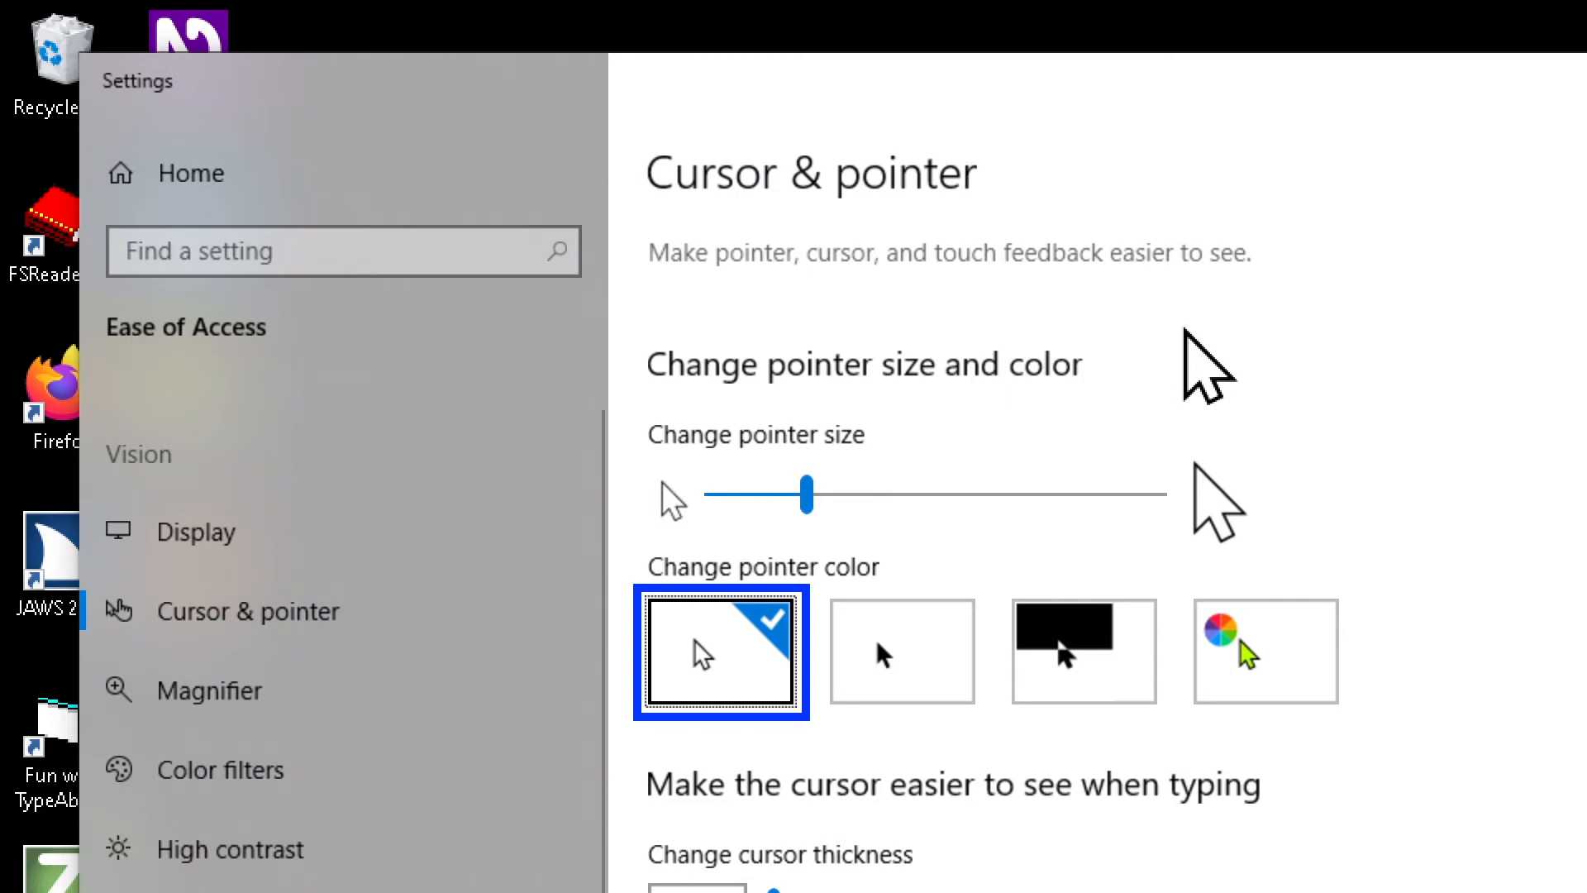
Step: Choose the black pointer colour tile, keeping size 4
left_click(903, 652)
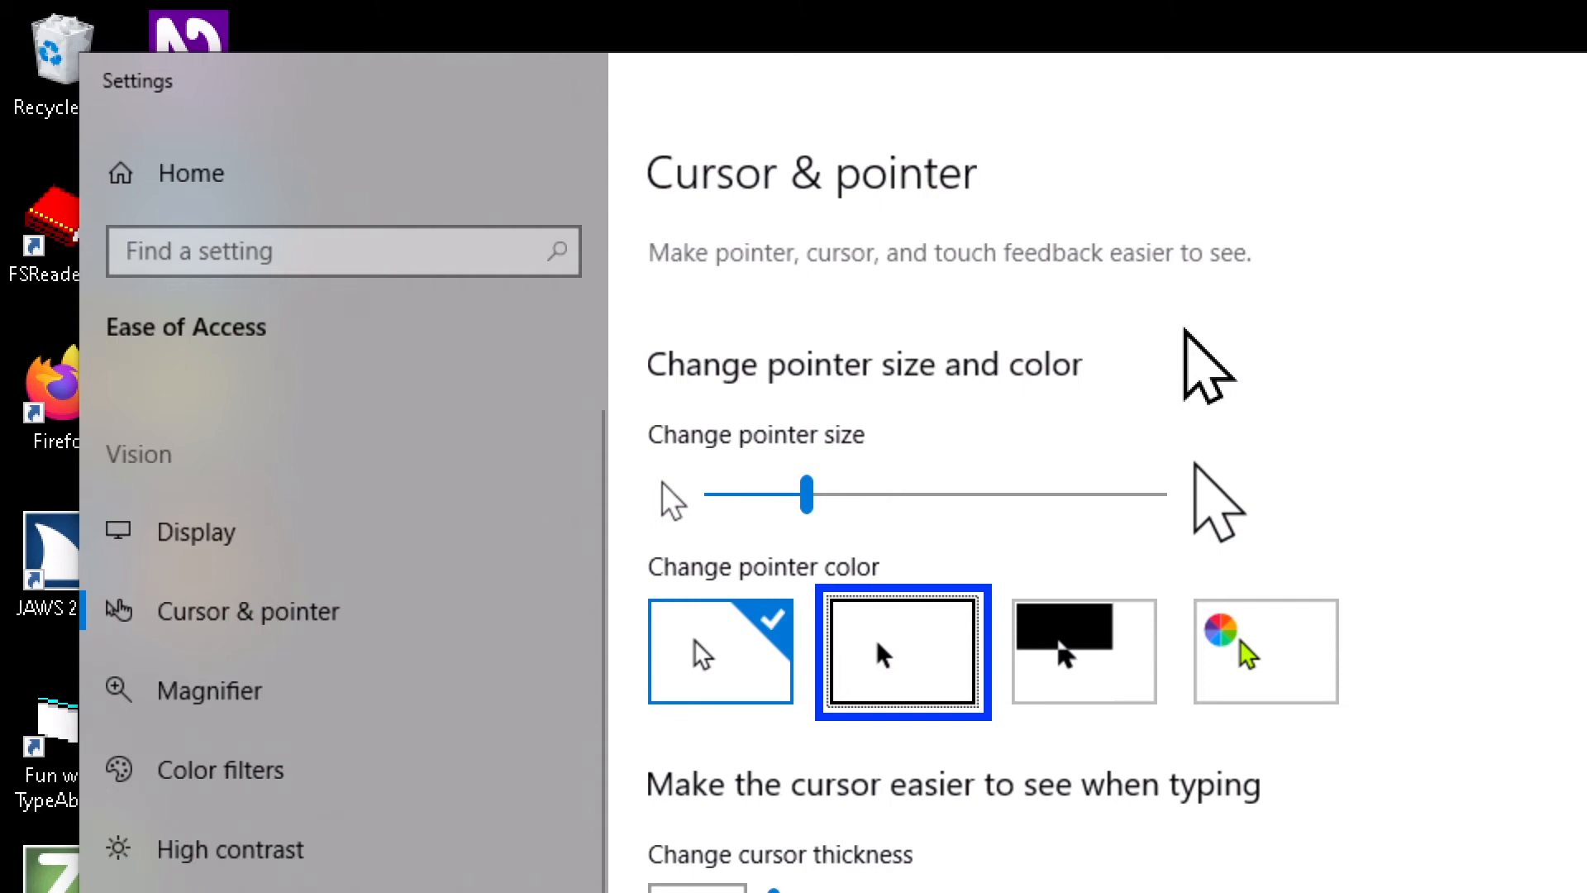
left_click(903, 653)
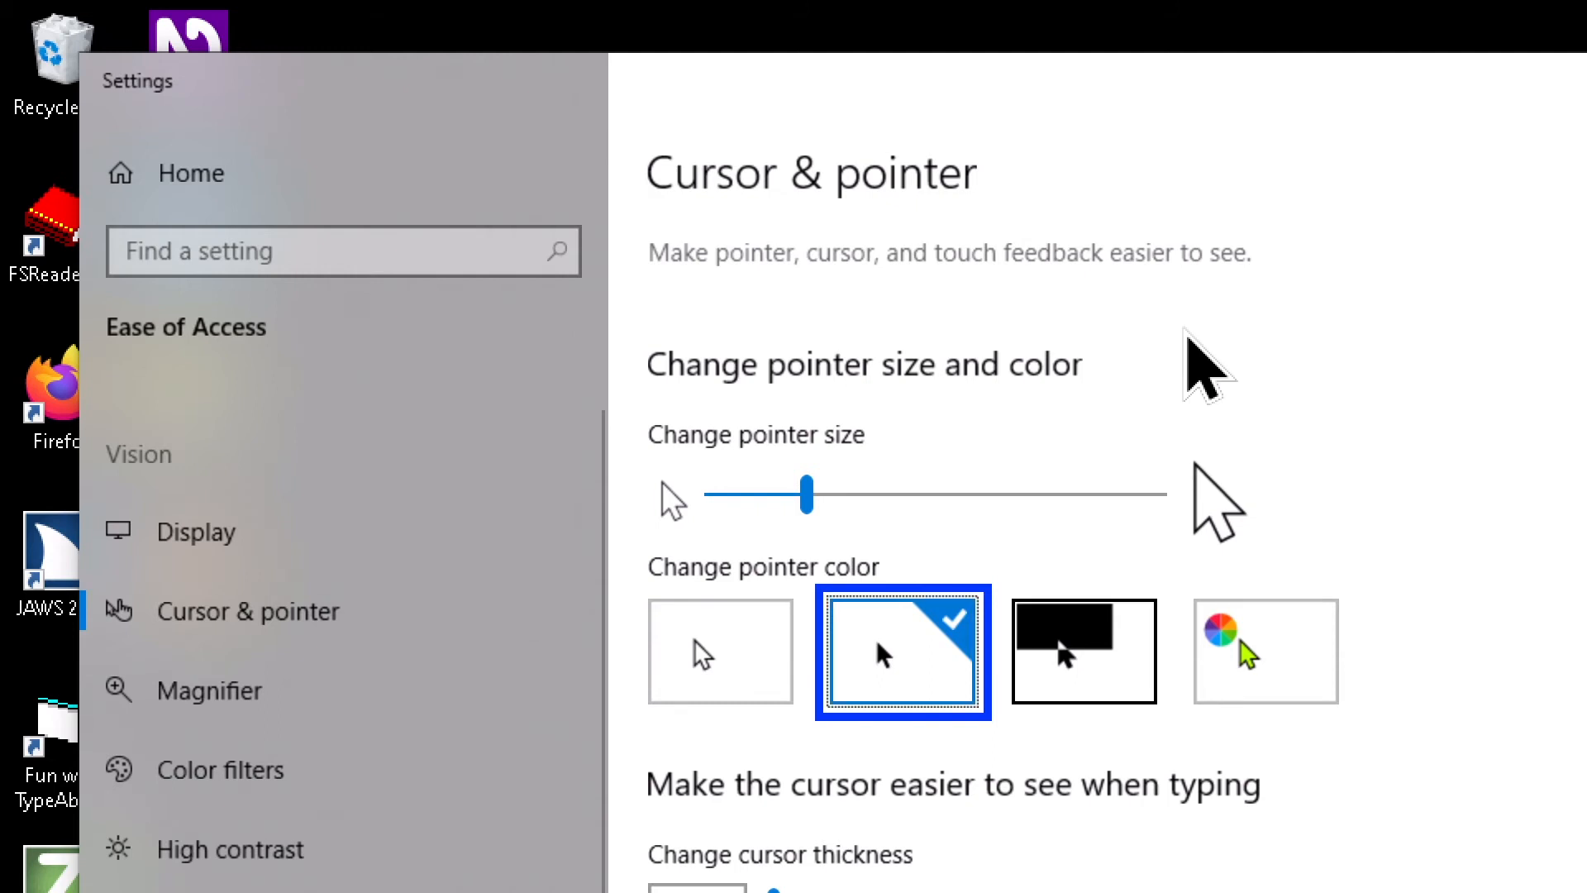
Step: Choose the inverted pointer colour tile, keeping size 4
left_click(1082, 652)
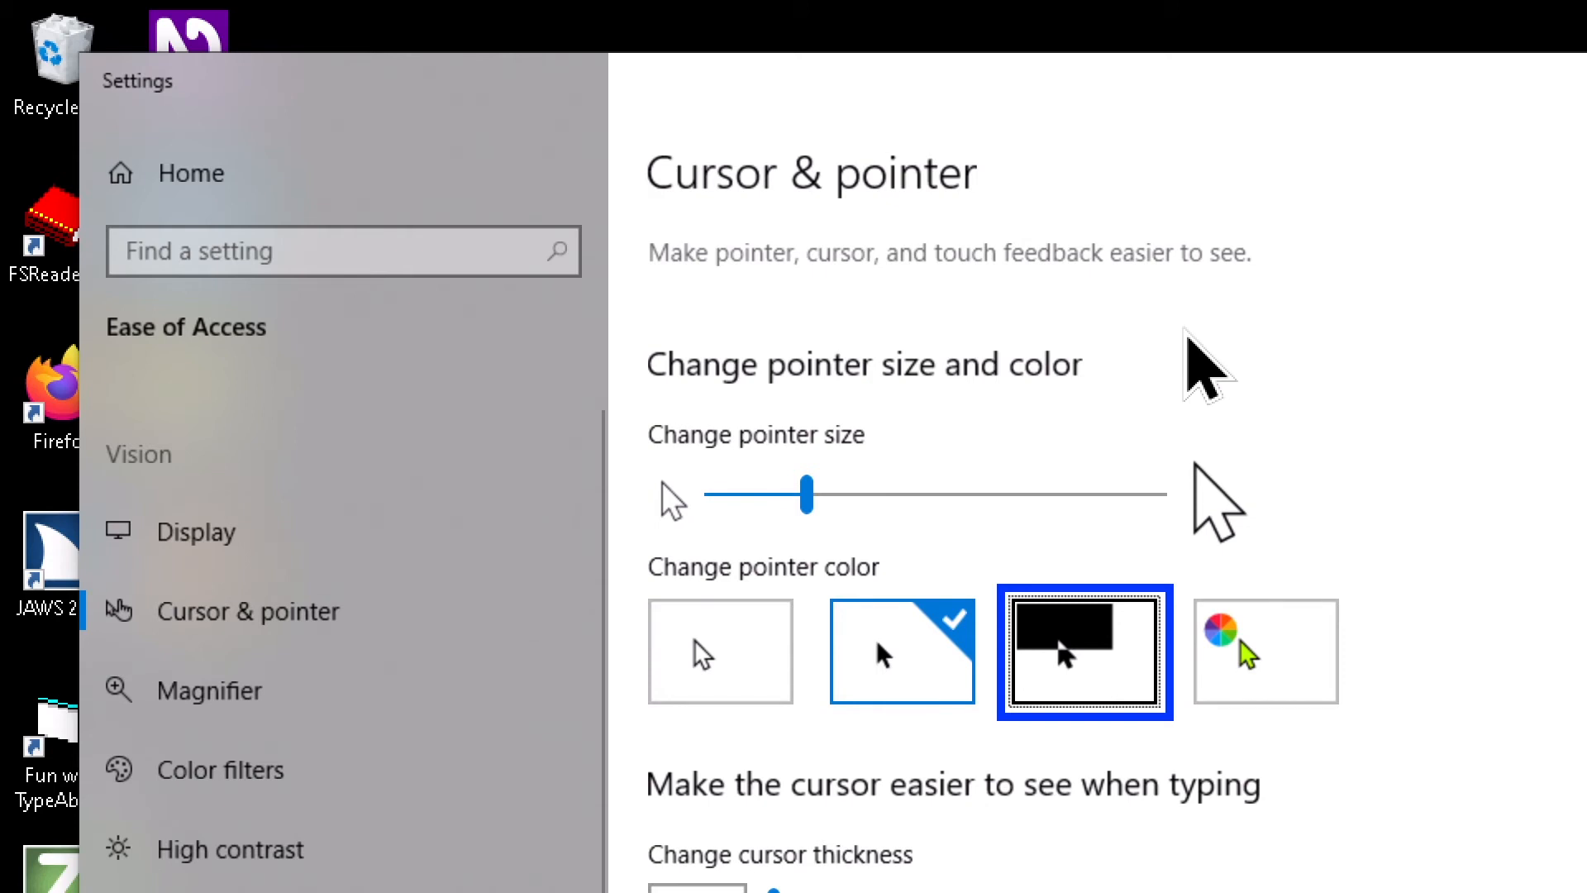
left_click(1083, 653)
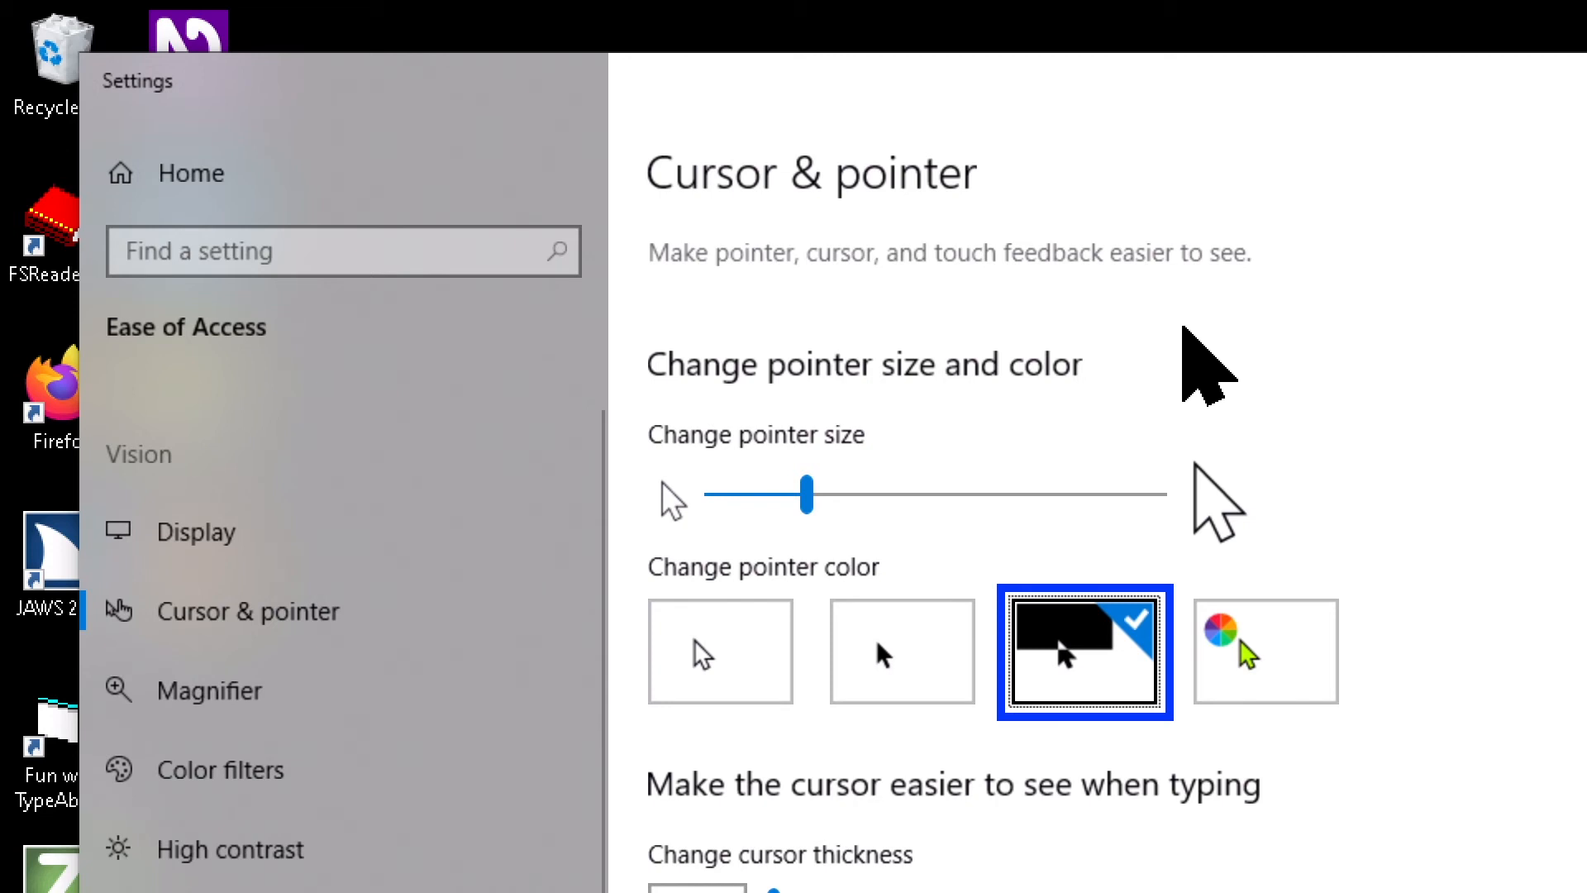
mouse_move(1200, 337)
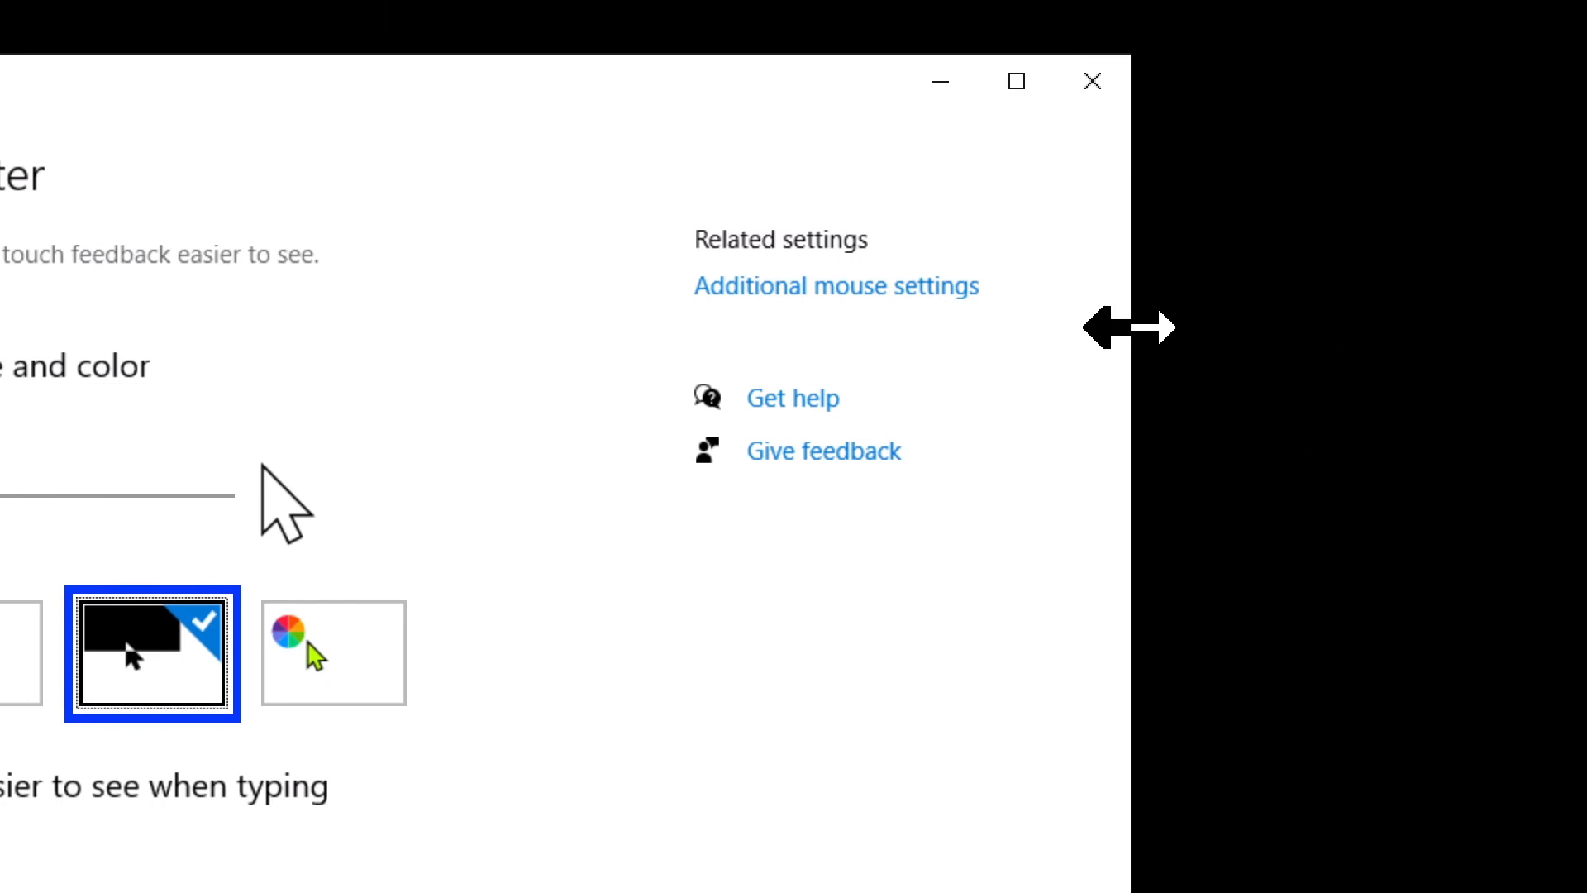
mouse_move(619, 324)
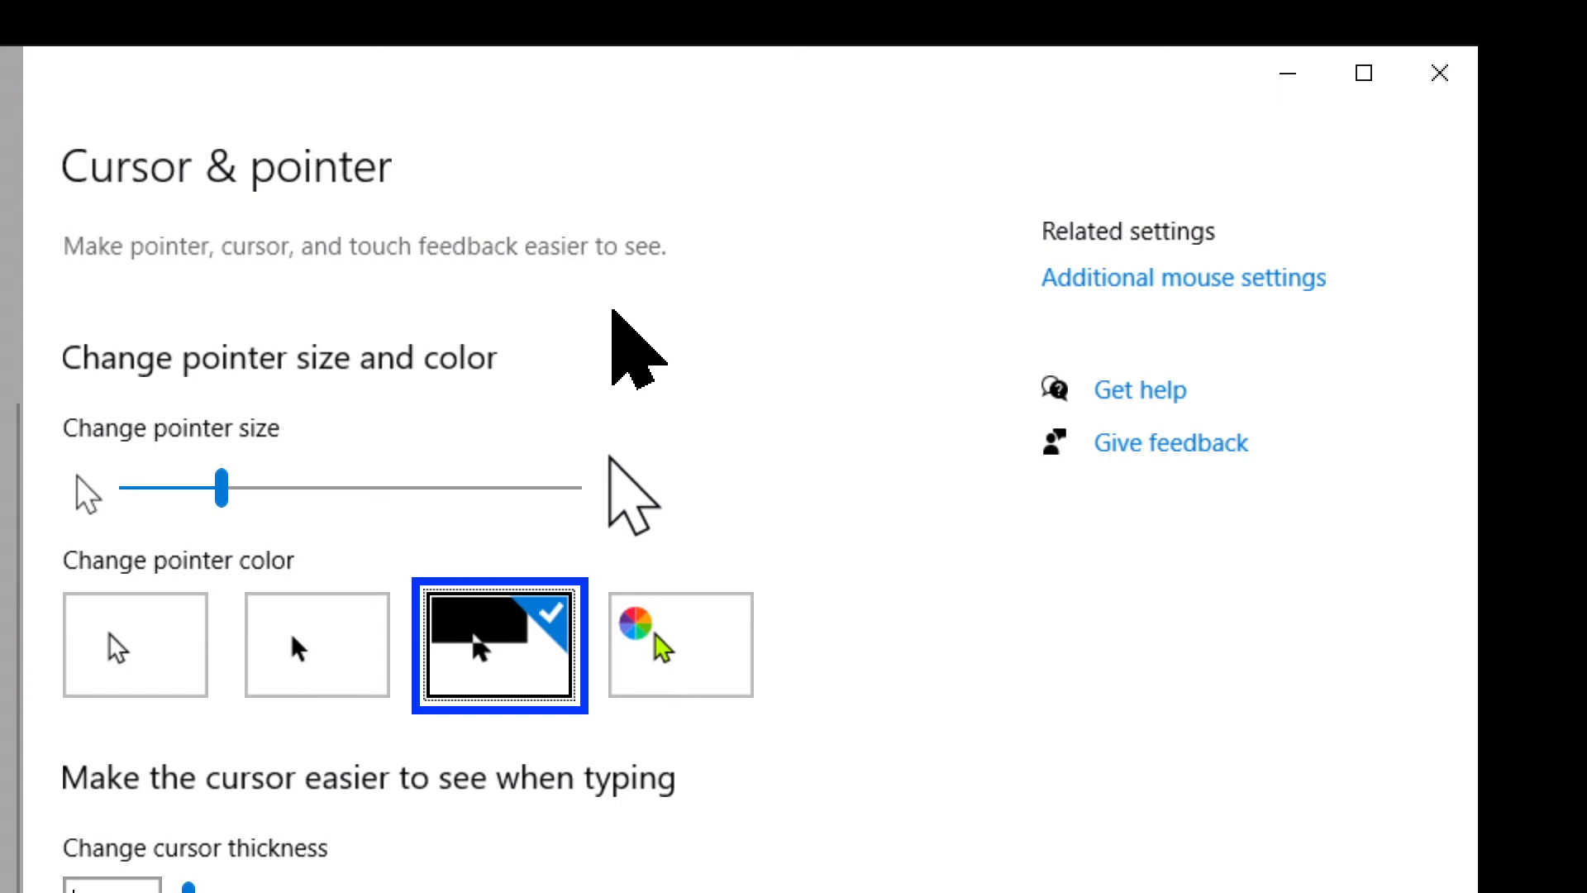
Step: Choose the custom colour-wheel pointer tile so the suggested pointer colours appear
left_click(680, 647)
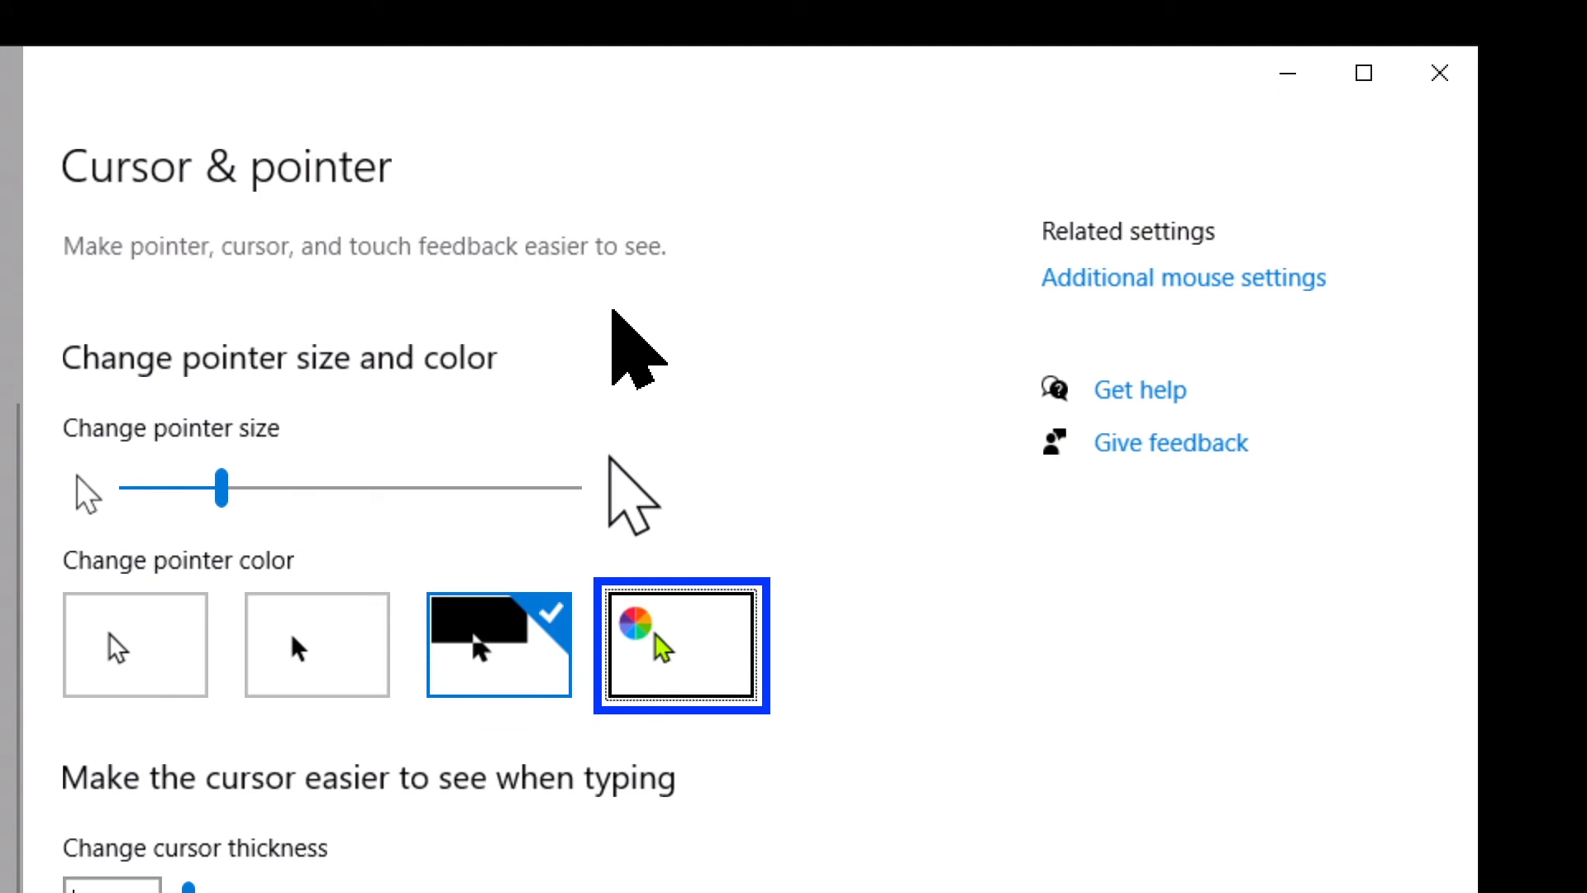
left_click(682, 645)
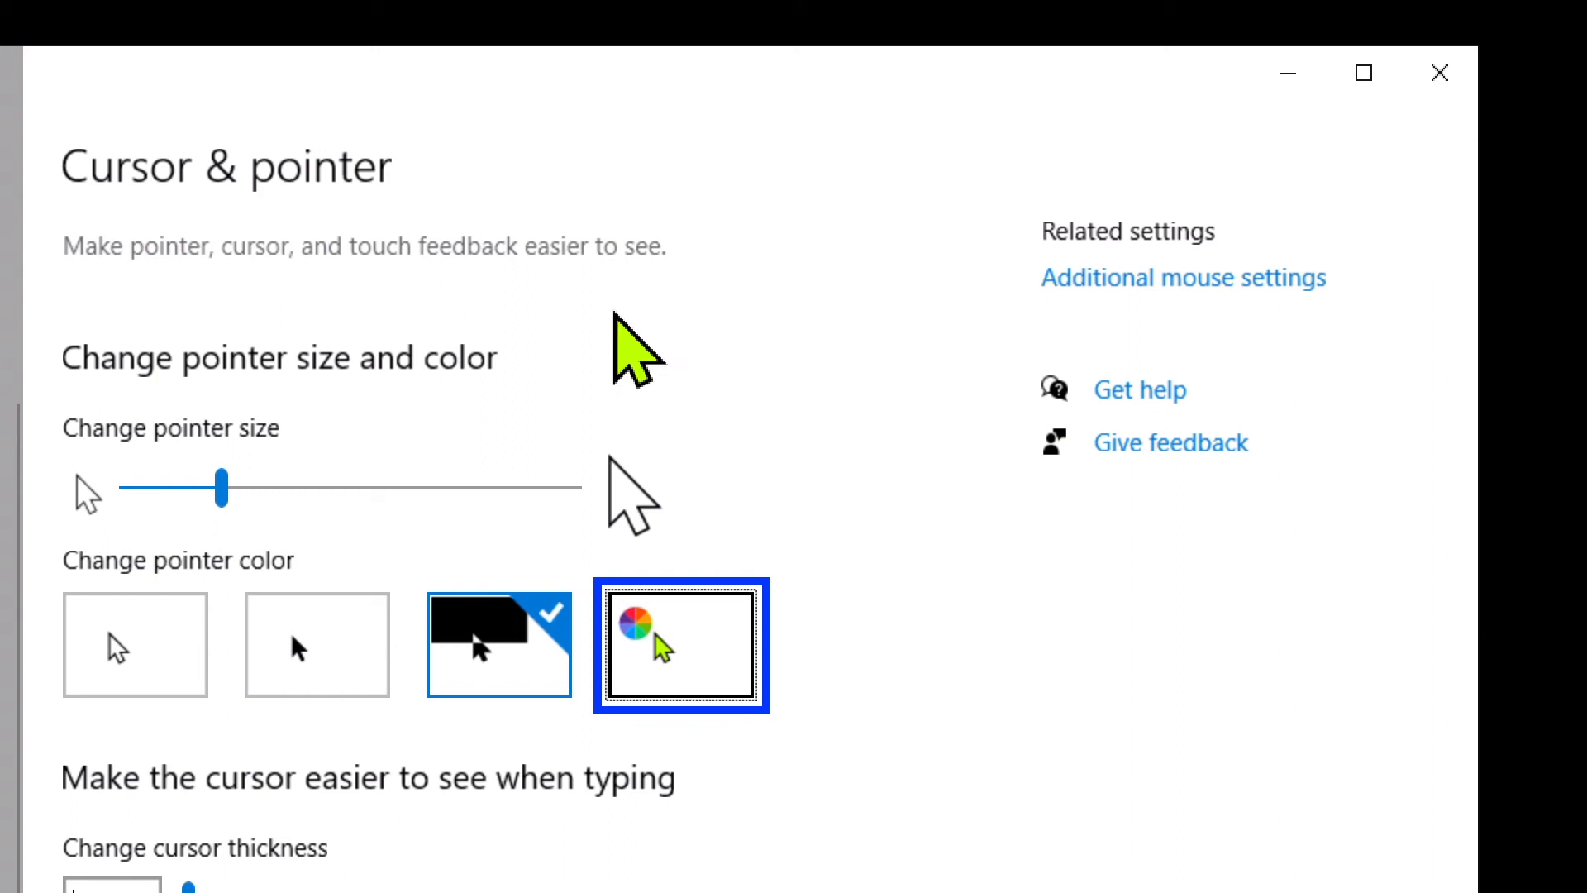
left_click(681, 645)
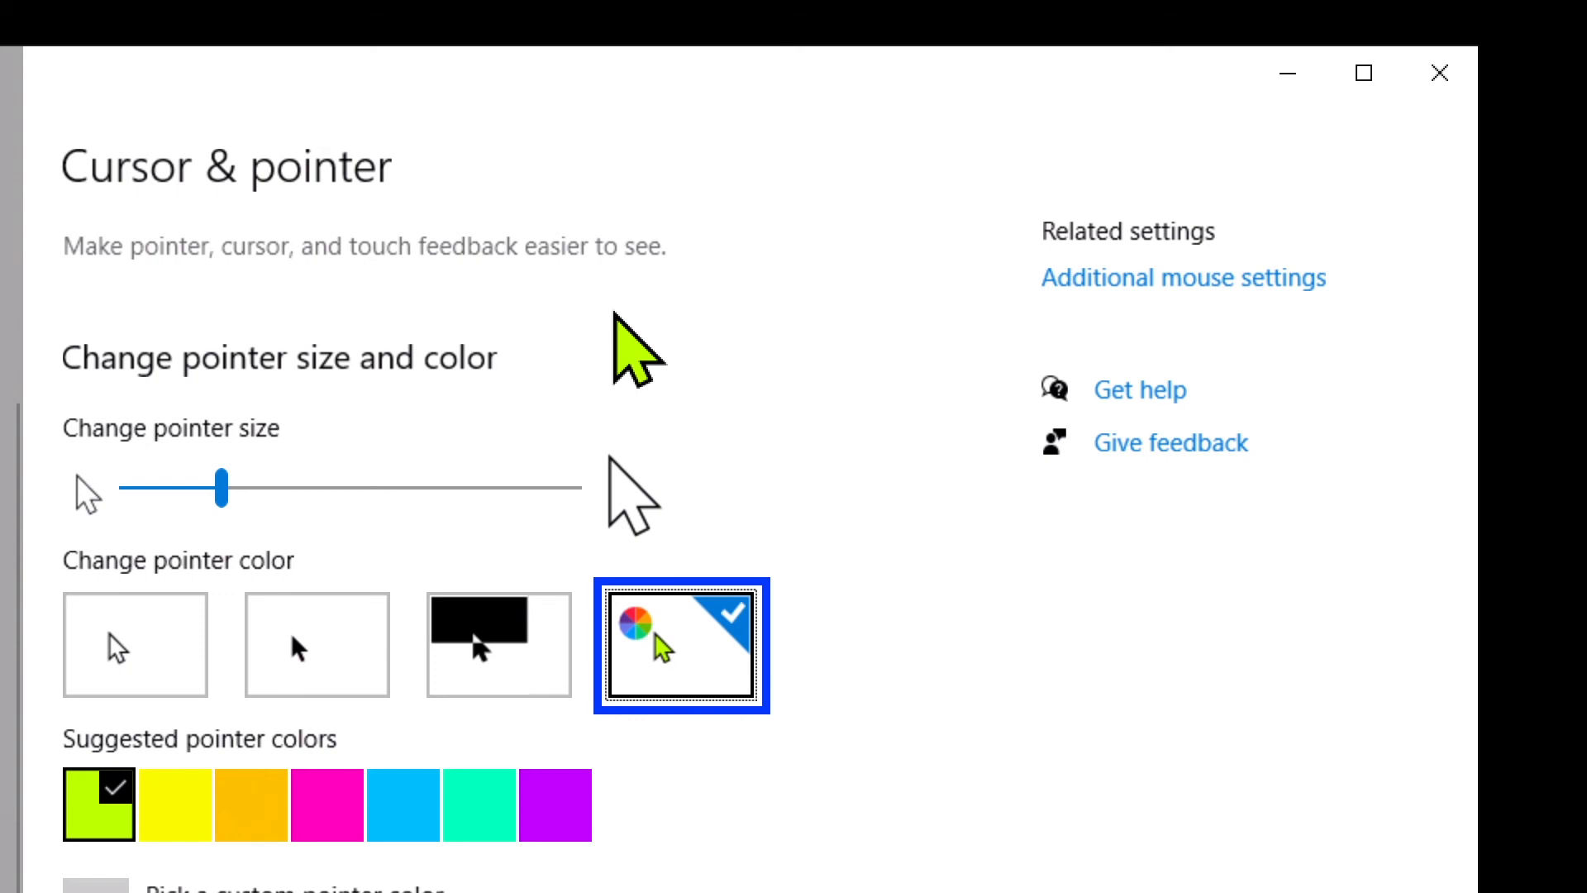
Step: Pick the pink swatch among the suggested pointer colours, replacing lime green
left_click(99, 817)
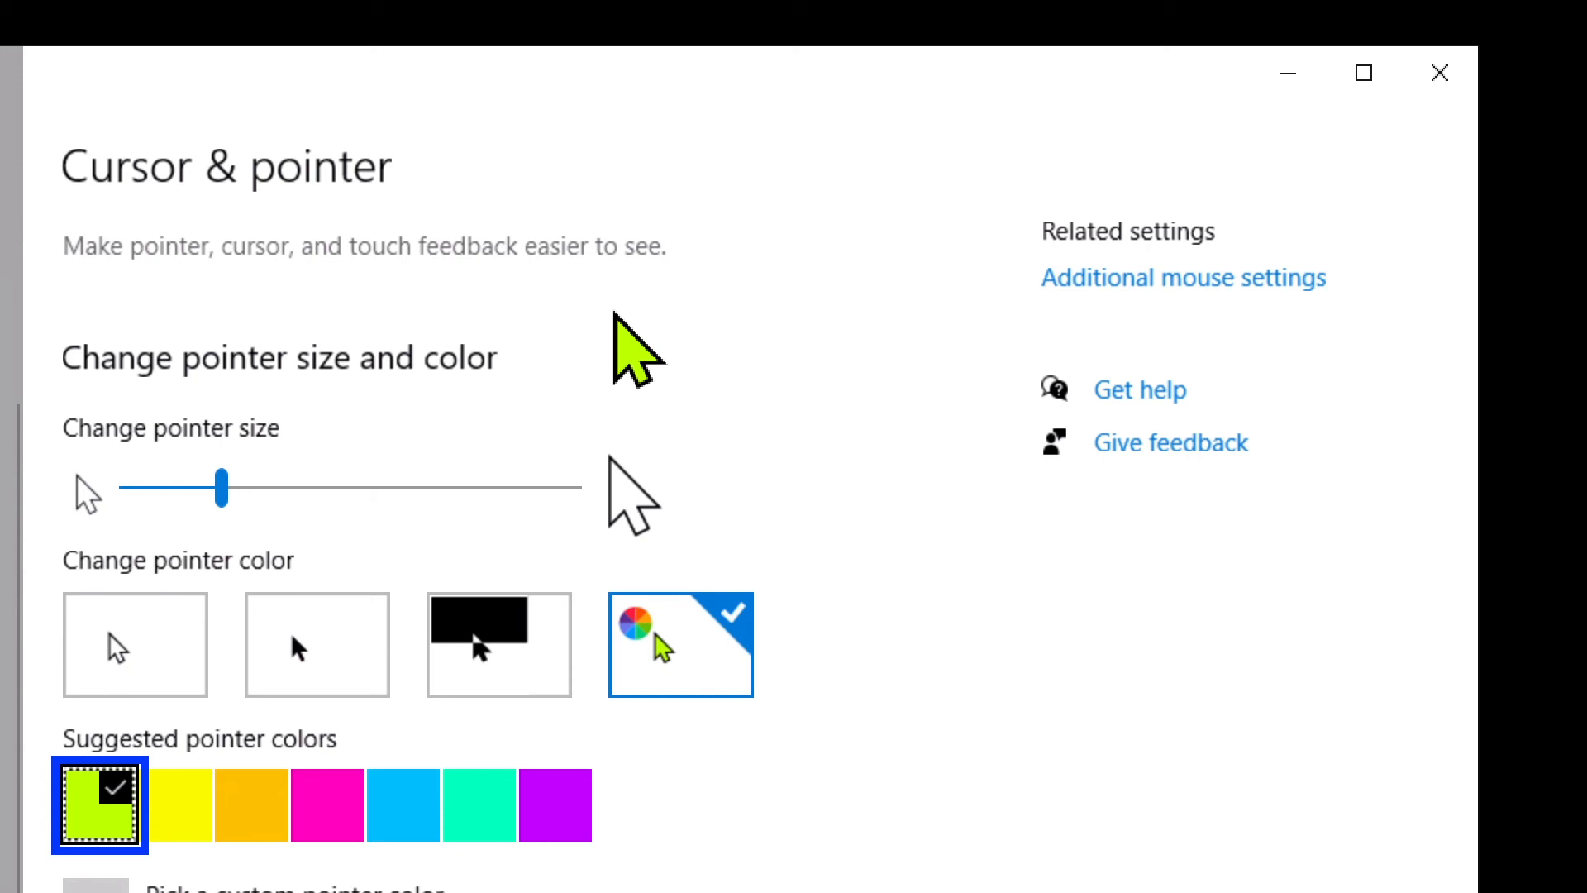
left_click(185, 816)
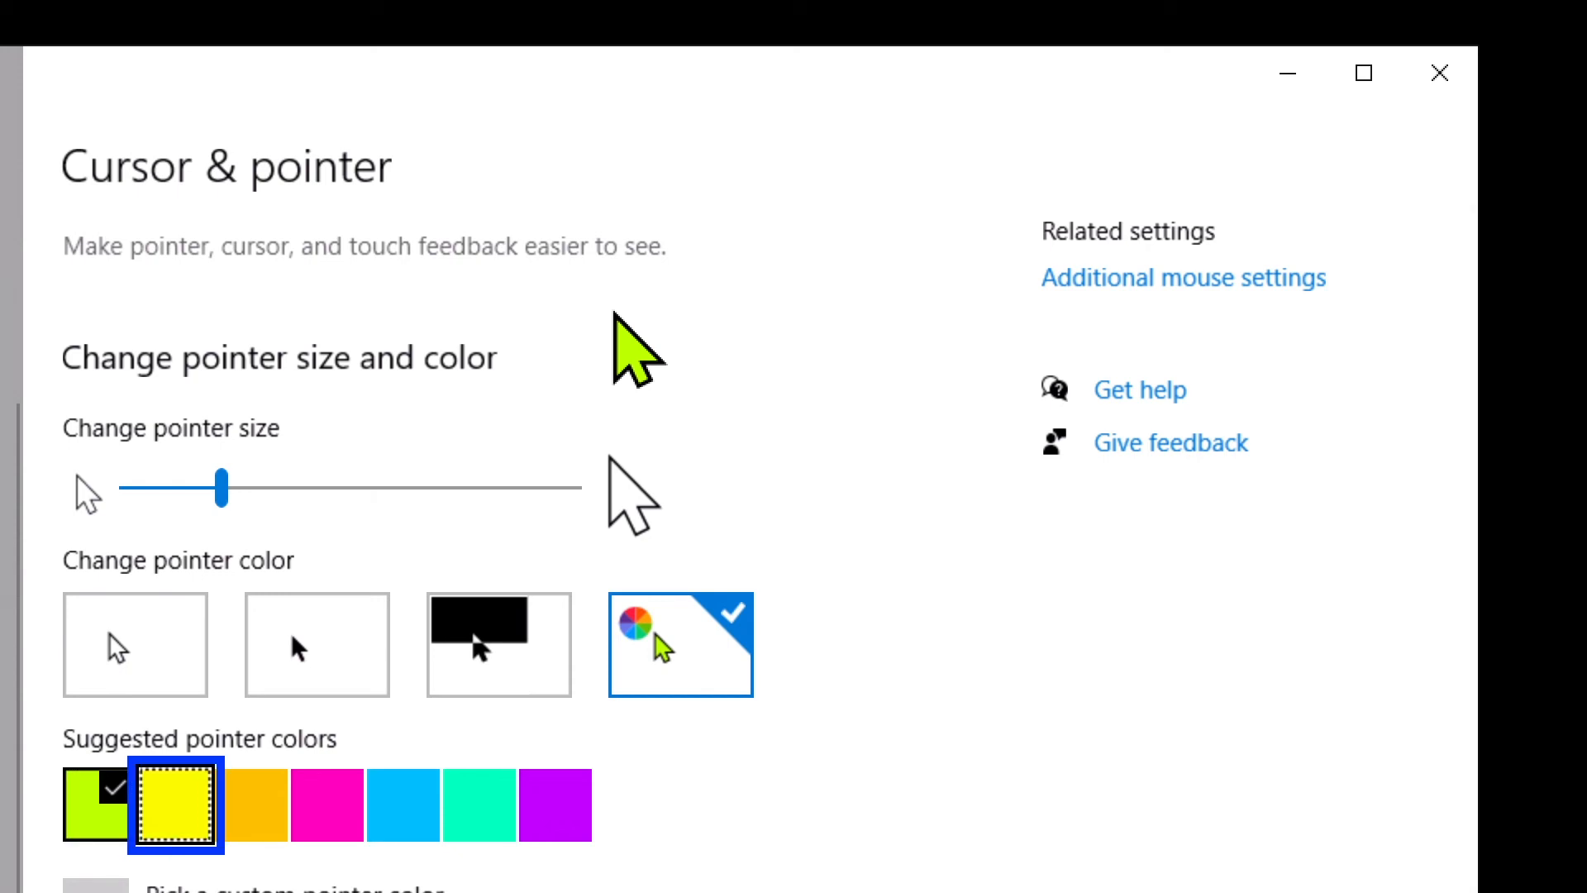
left_click(239, 817)
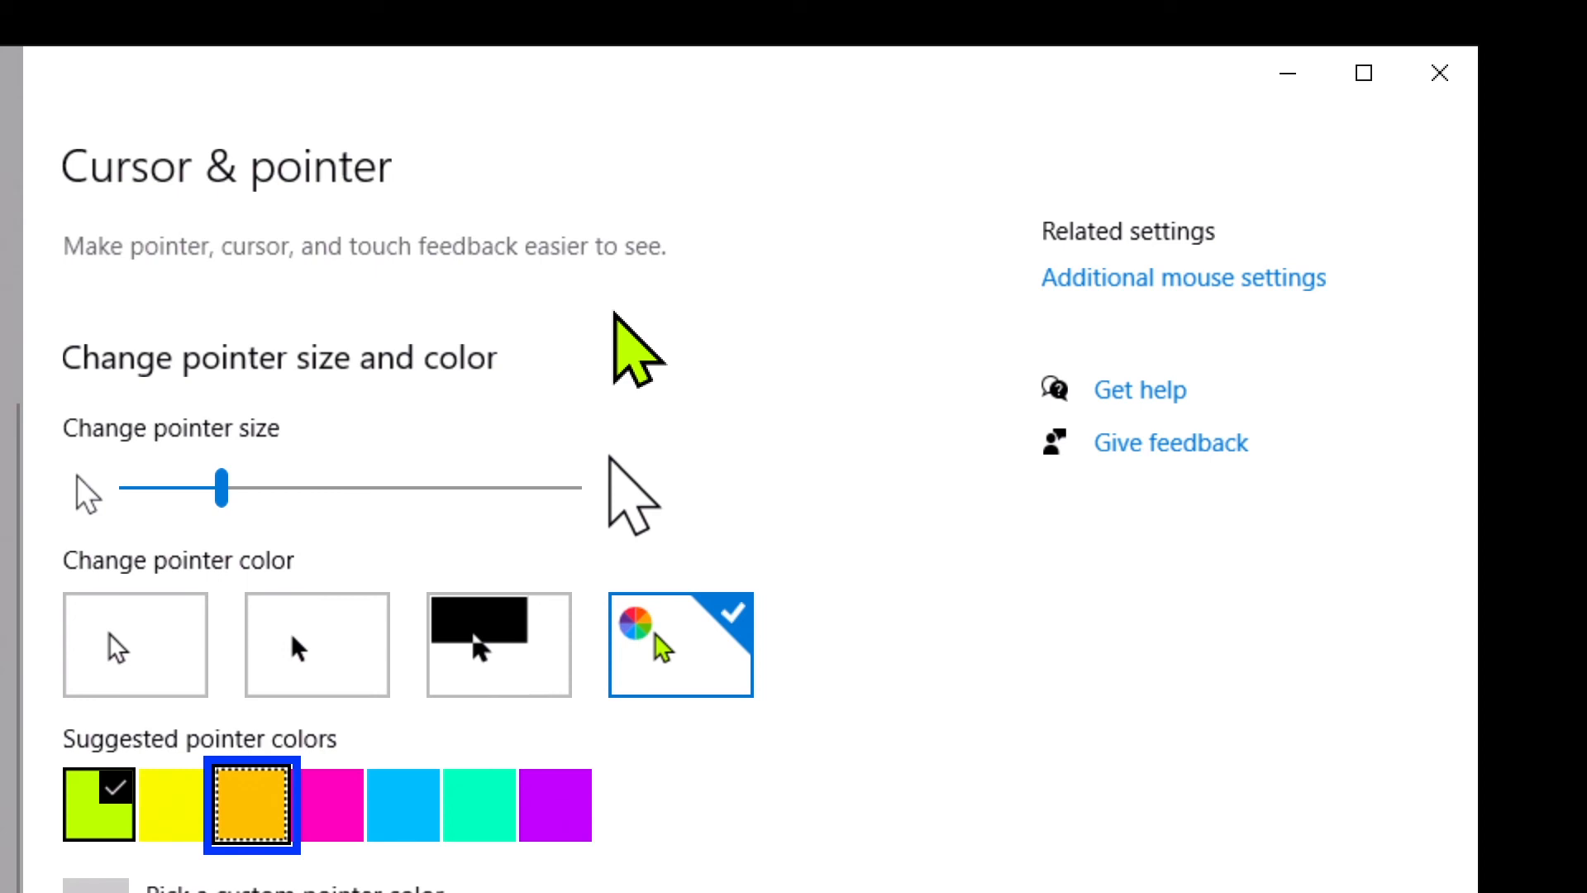
left_click(329, 817)
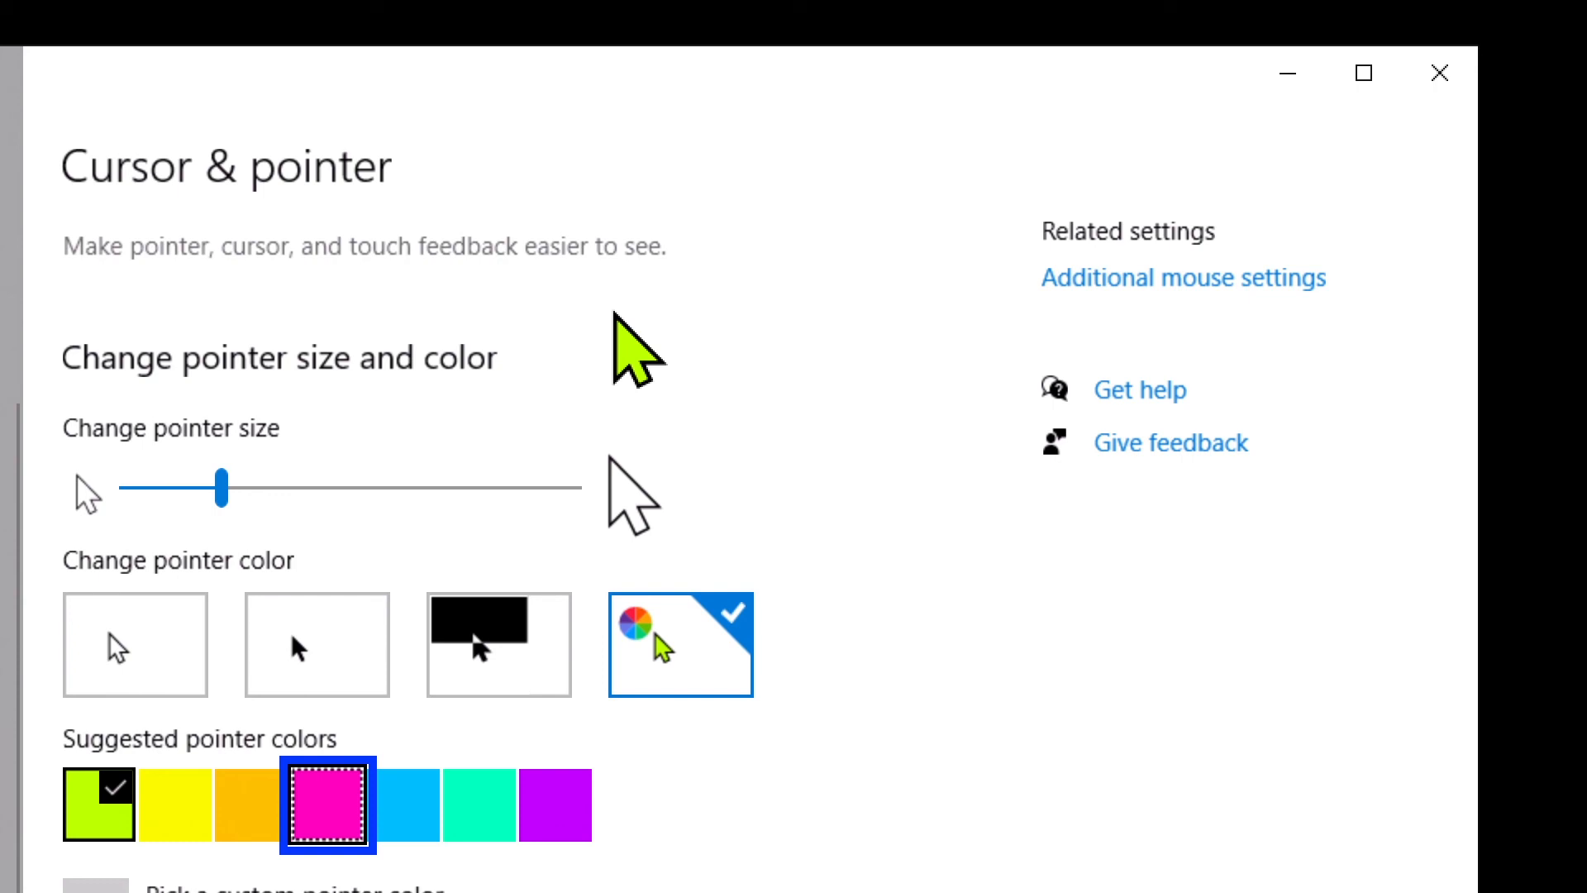
left_click(328, 816)
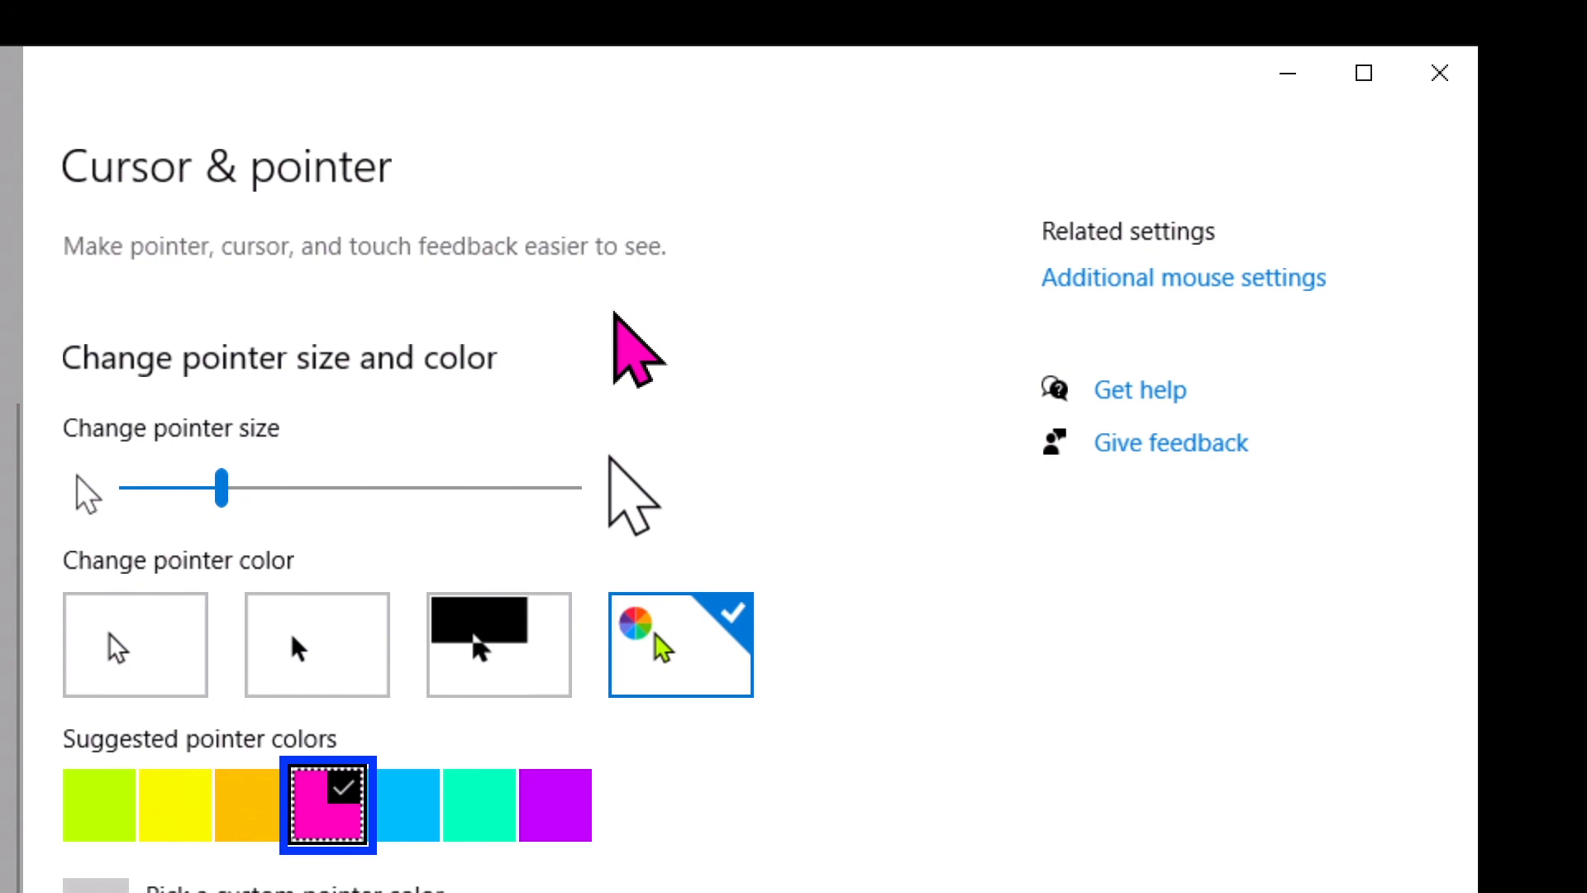
mouse_move(675, 364)
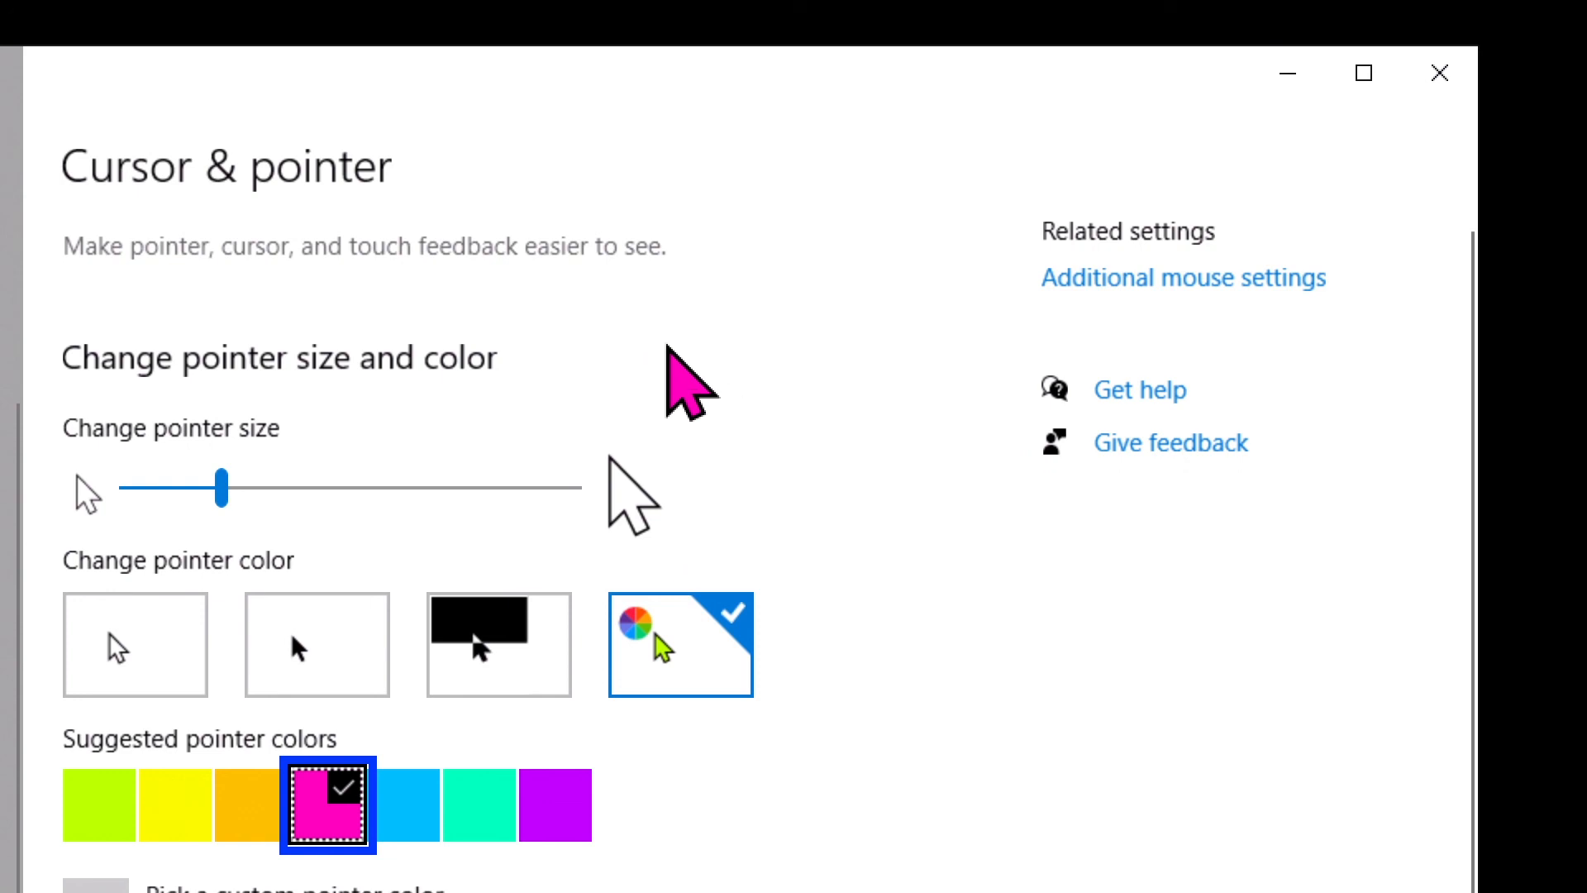
mouse_move(1339, 392)
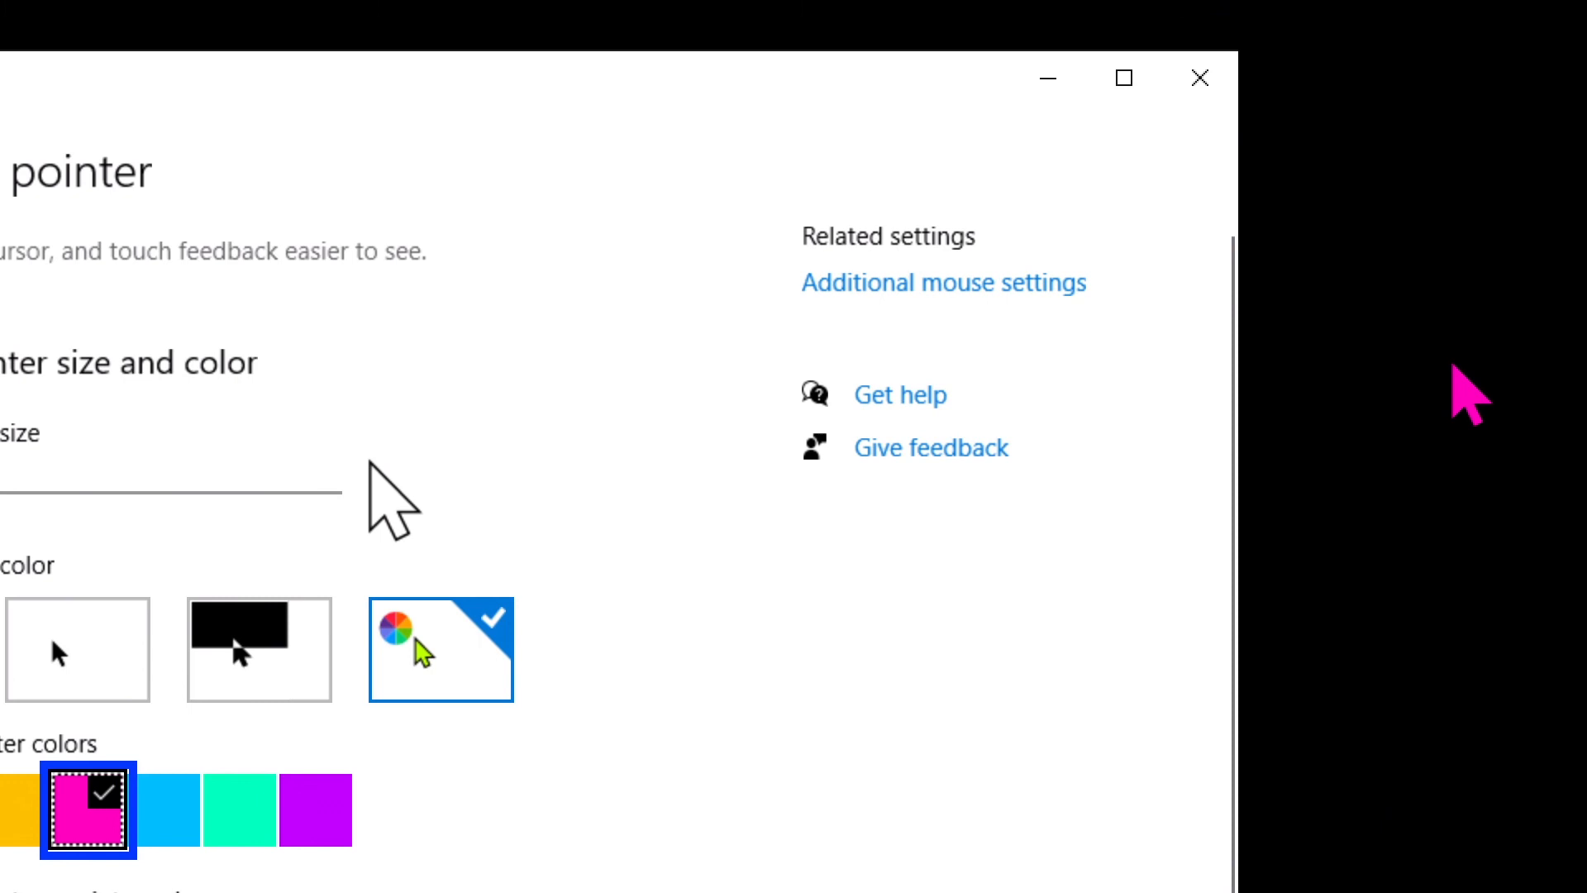
mouse_move(741, 366)
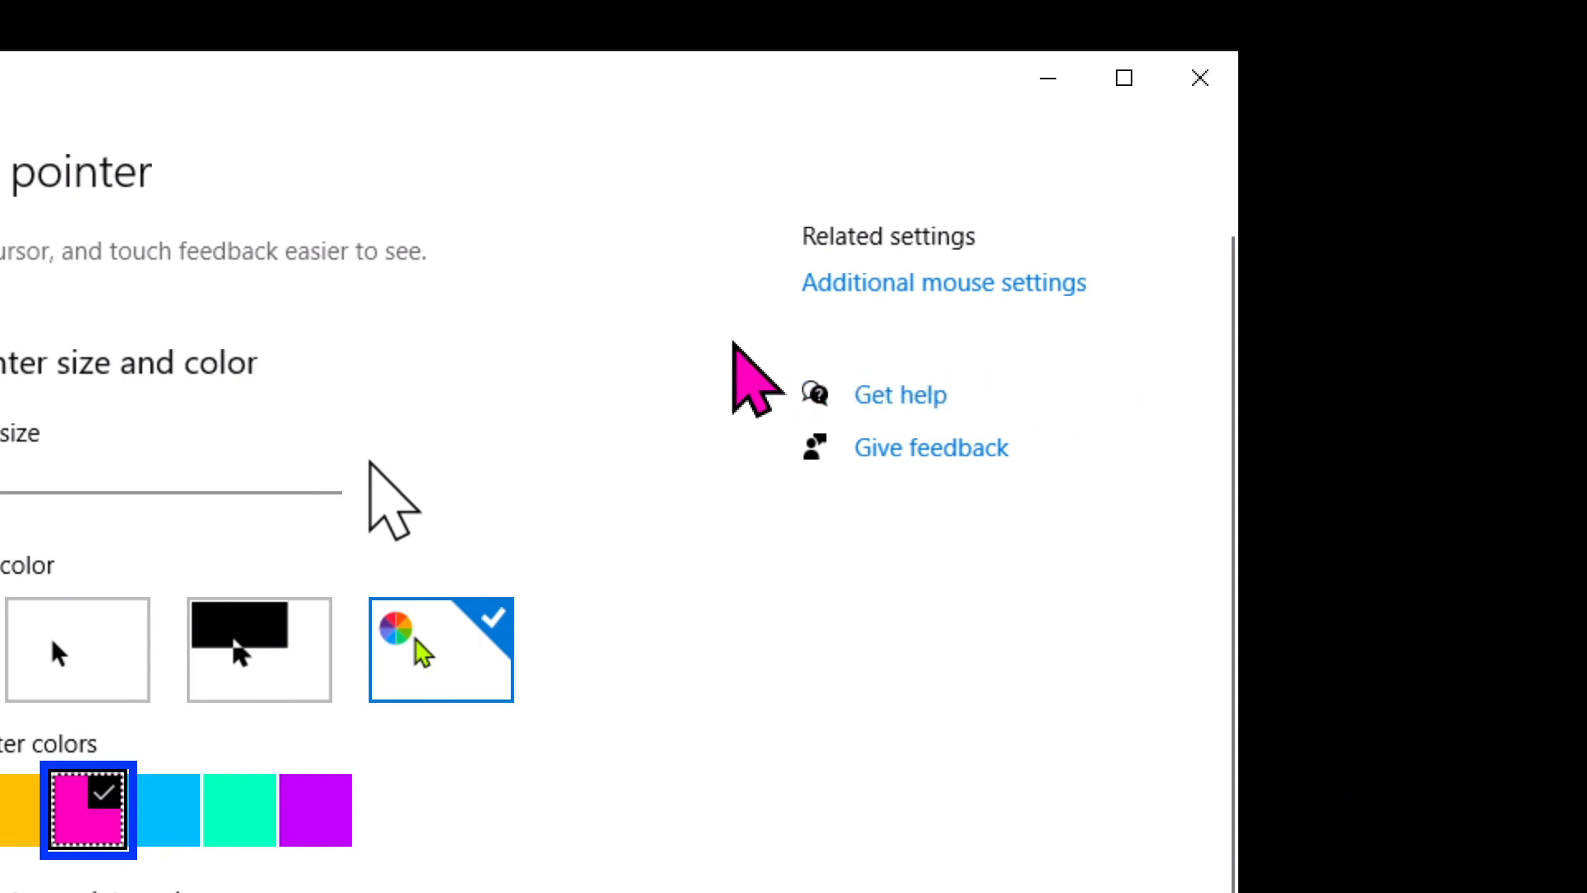